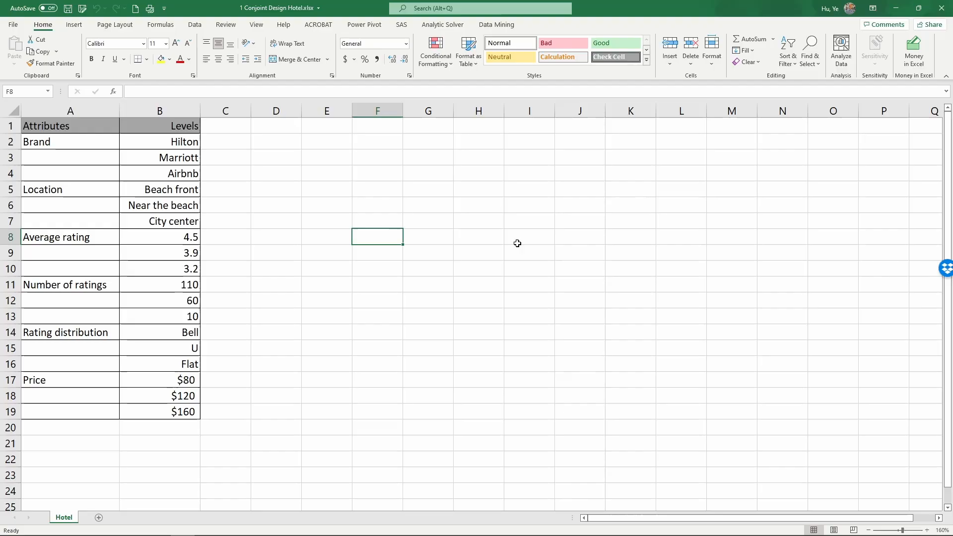
pyautogui.moveTo(500, 234)
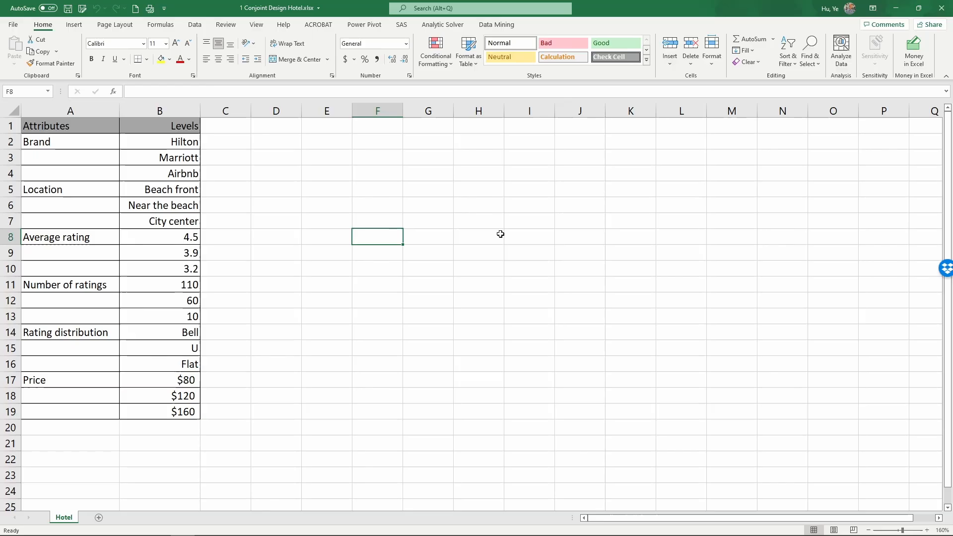
pyautogui.moveTo(84, 127)
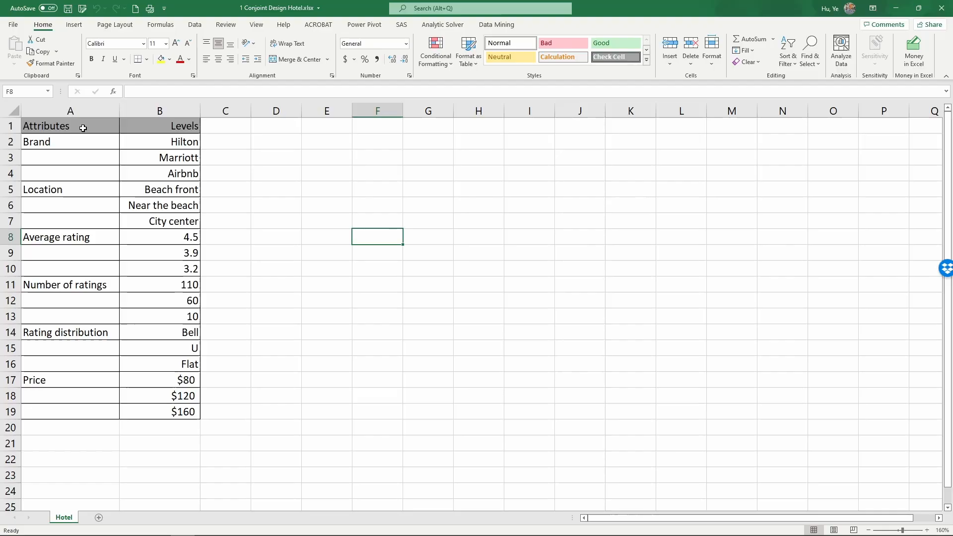
pyautogui.moveTo(87, 143)
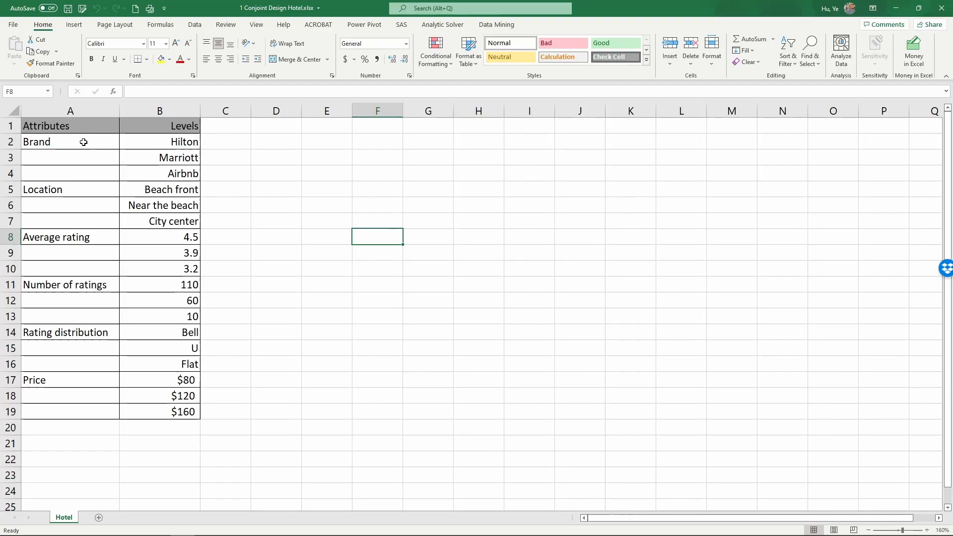
# - Select the attribute labels Location, Average rating, Number of ratings, Rating distribution and Price
pyautogui.click(70, 188)
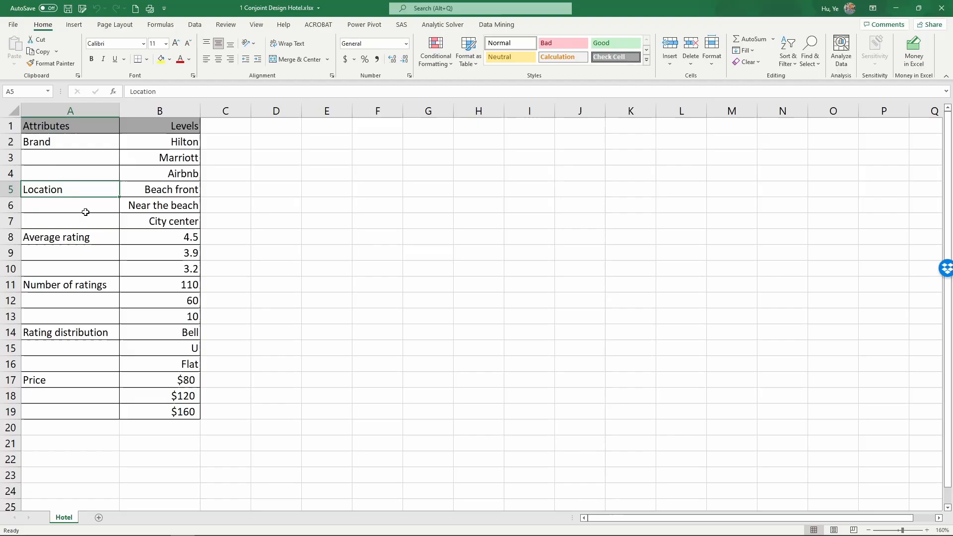
pyautogui.click(55, 237)
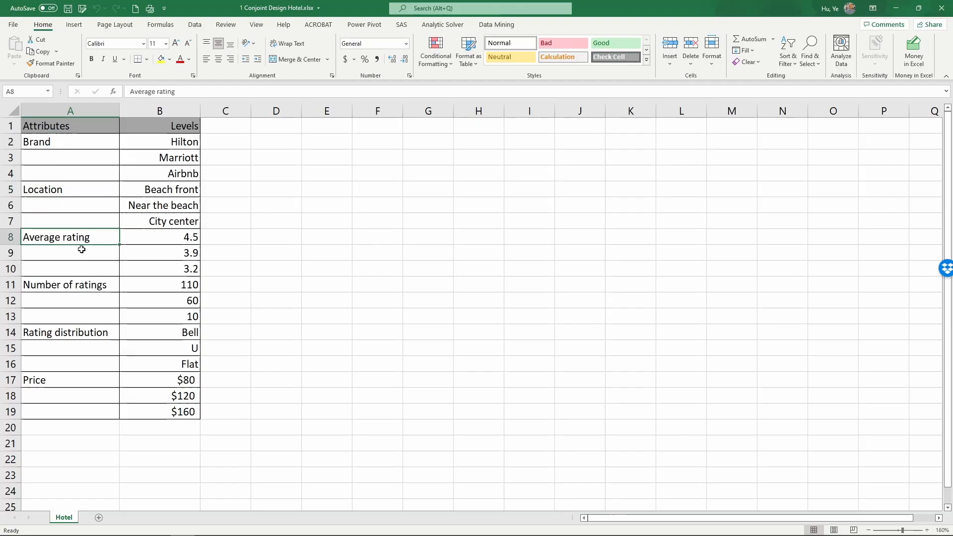
pyautogui.click(69, 285)
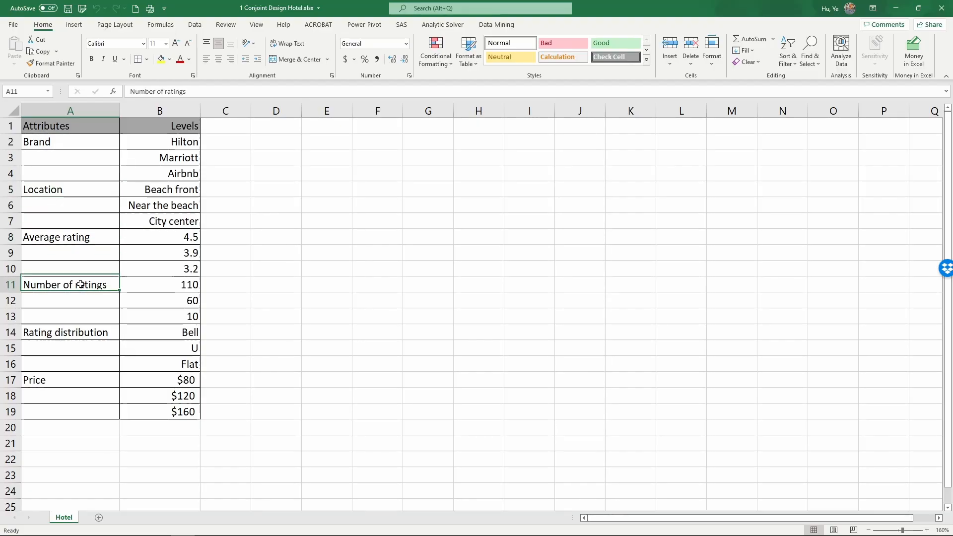
pyautogui.click(69, 332)
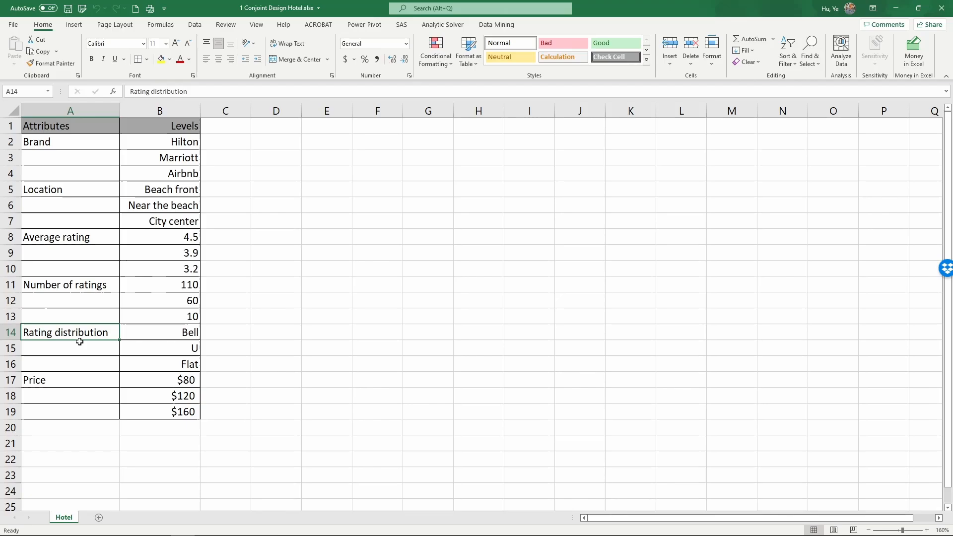
pyautogui.click(69, 379)
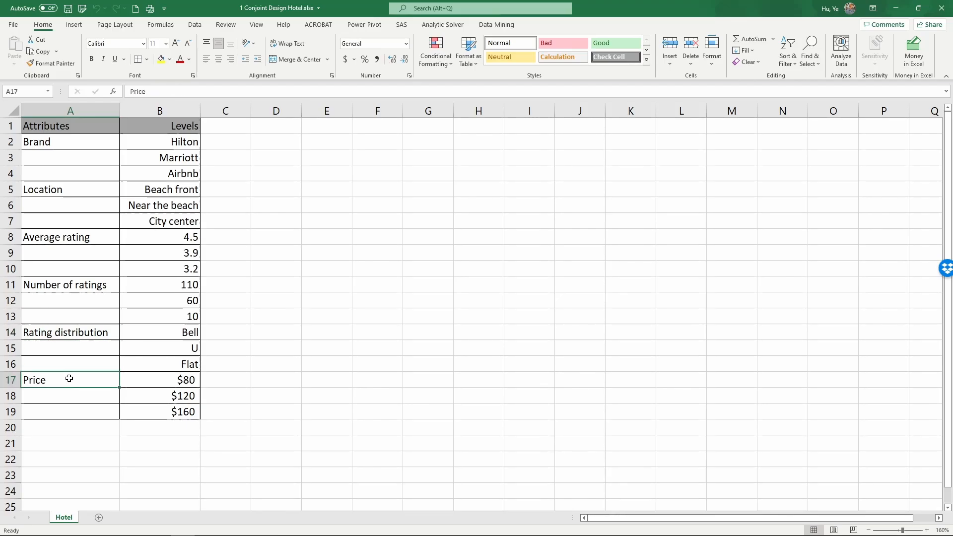
pyautogui.moveTo(162, 140)
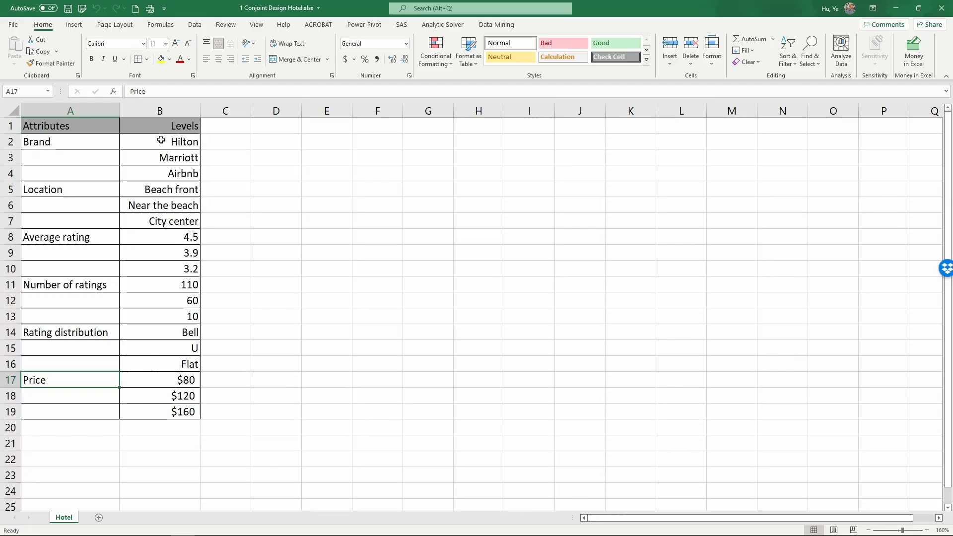
# - Select the brand levels (Hilton, Marriott, Airbnb), the location levels and the 4.5 rating level
pyautogui.click(159, 142)
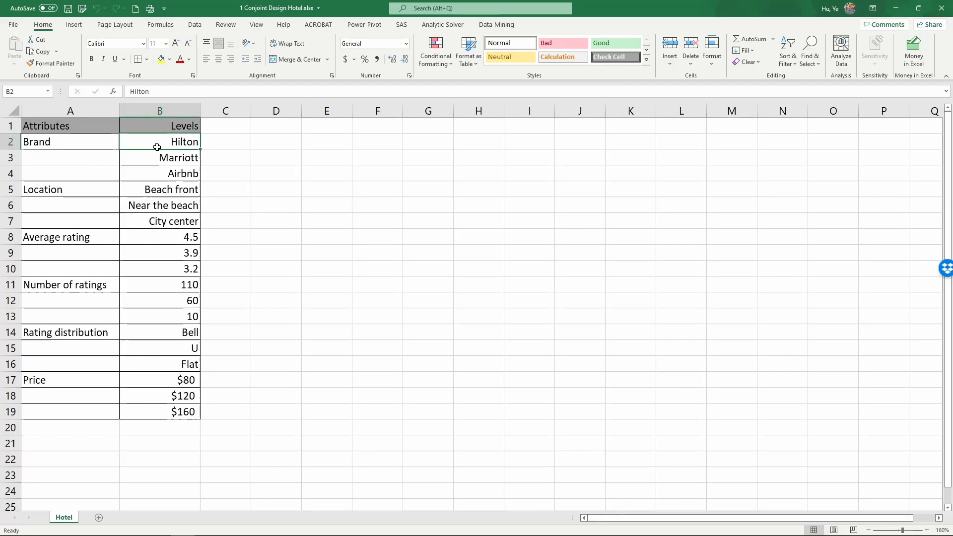
pyautogui.moveTo(158, 141); pyautogui.dragTo(159, 172)
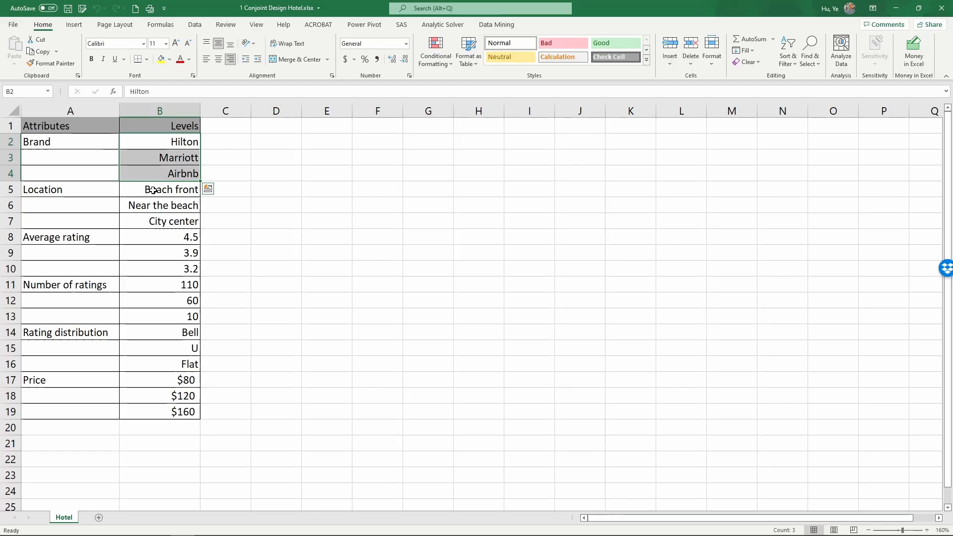
pyautogui.click(160, 188)
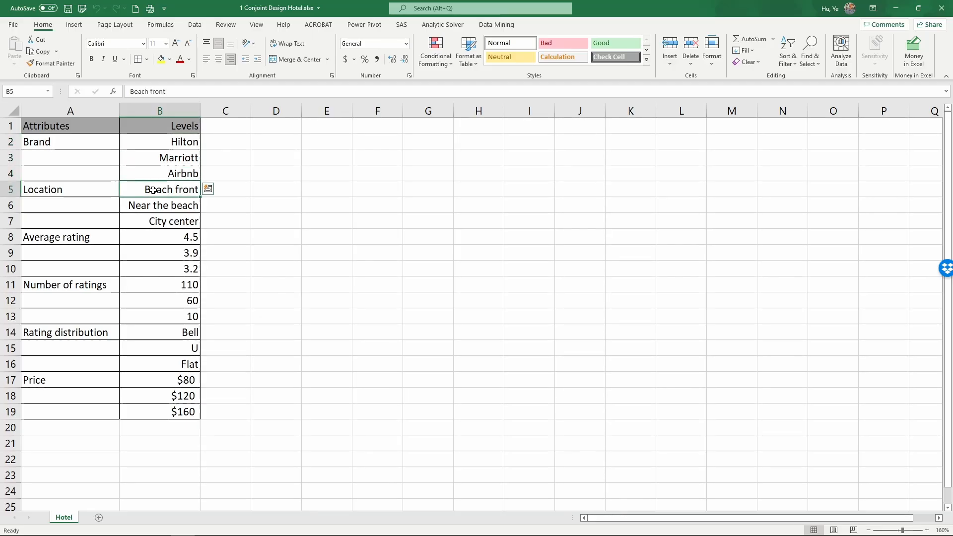
pyautogui.moveTo(160, 188); pyautogui.dragTo(160, 221)
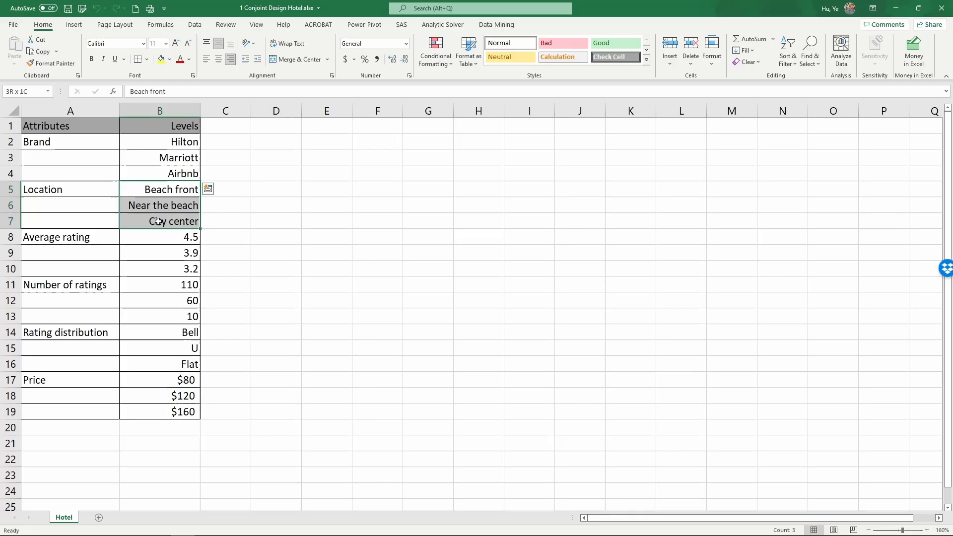
pyautogui.click(160, 236)
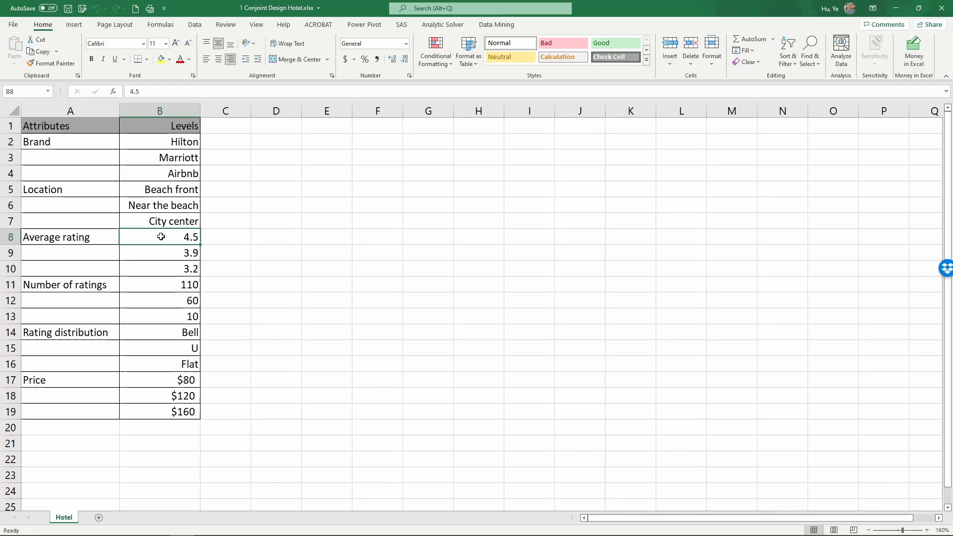
# - Select the number of ratings, rating distribution and price levels, then start free account sign-up
pyautogui.moveTo(159, 284); pyautogui.dragTo(160, 299)
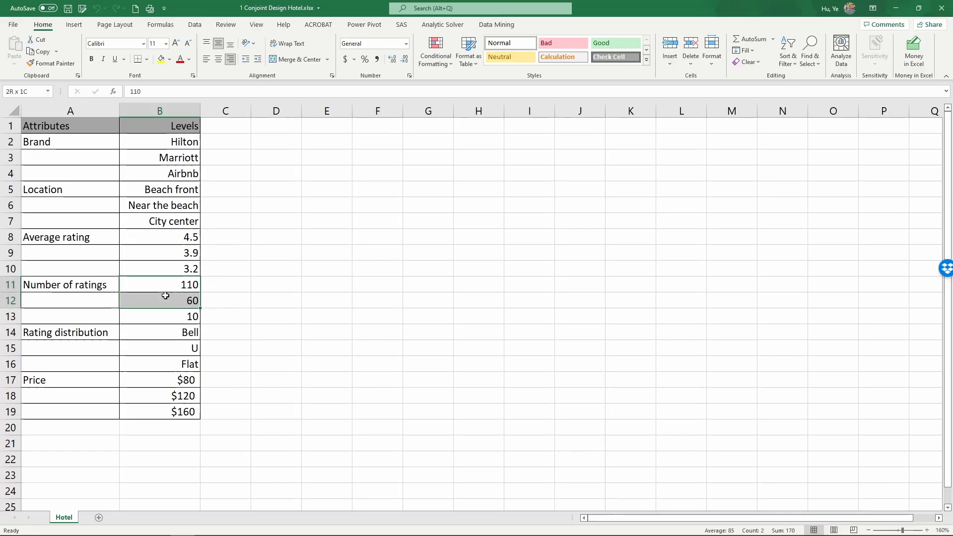
pyautogui.click(160, 316)
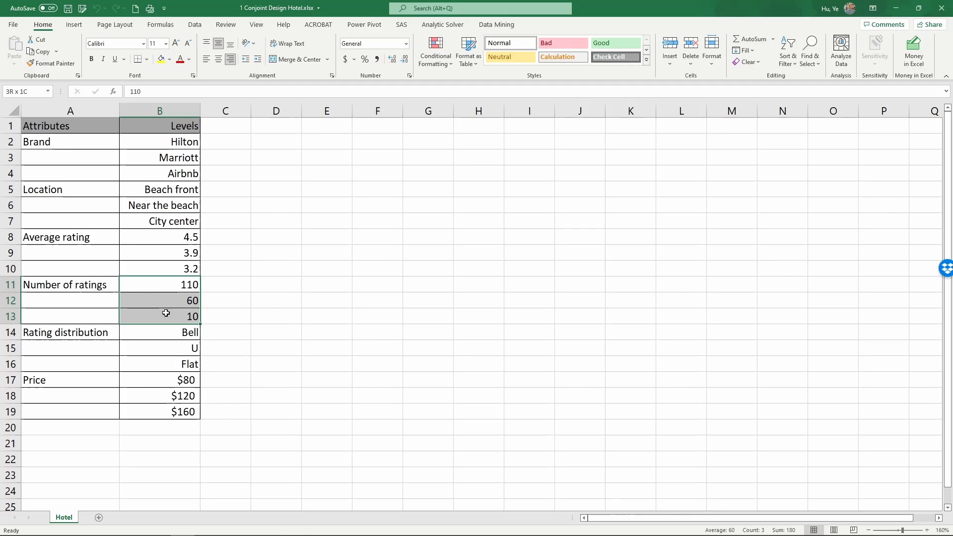
pyautogui.click(160, 333)
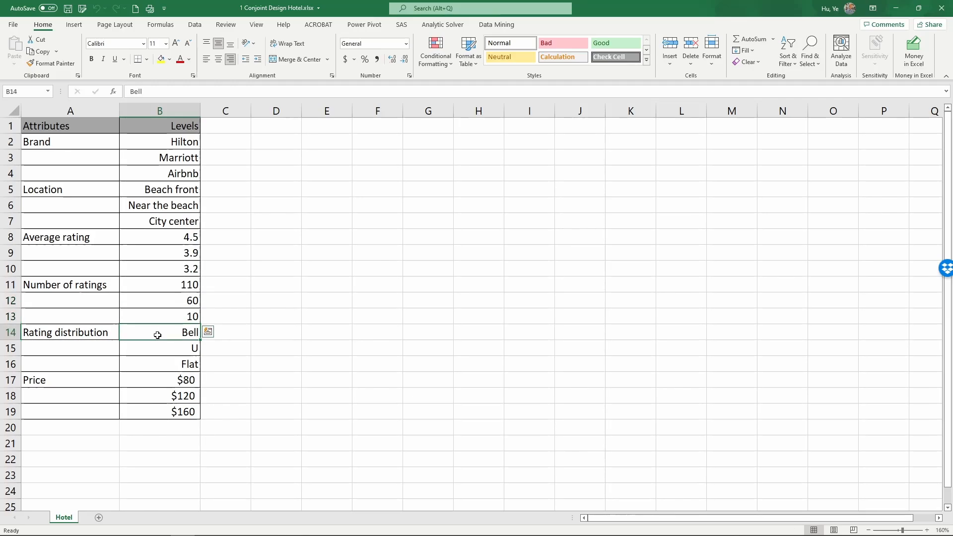
pyautogui.moveTo(160, 331); pyautogui.dragTo(160, 348)
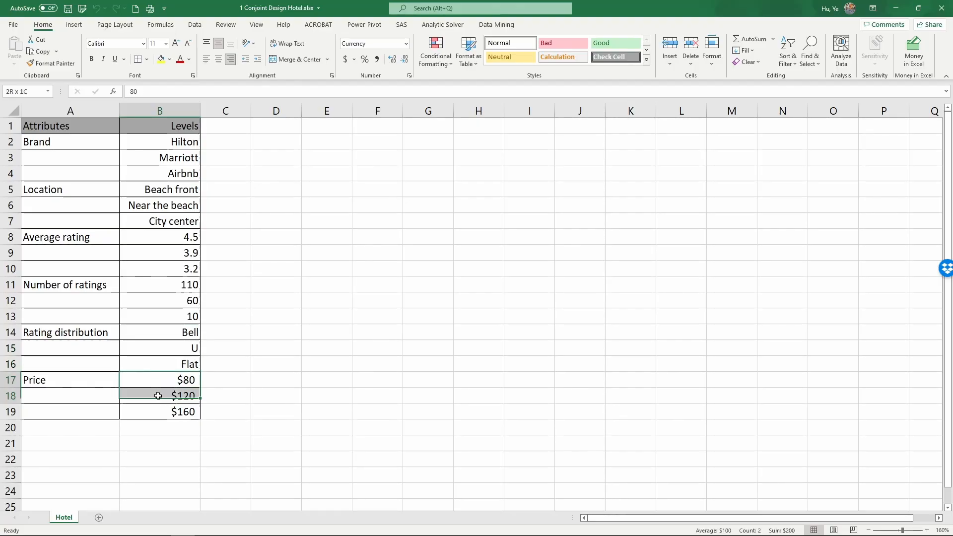
pyautogui.moveTo(159, 396); pyautogui.dragTo(160, 411)
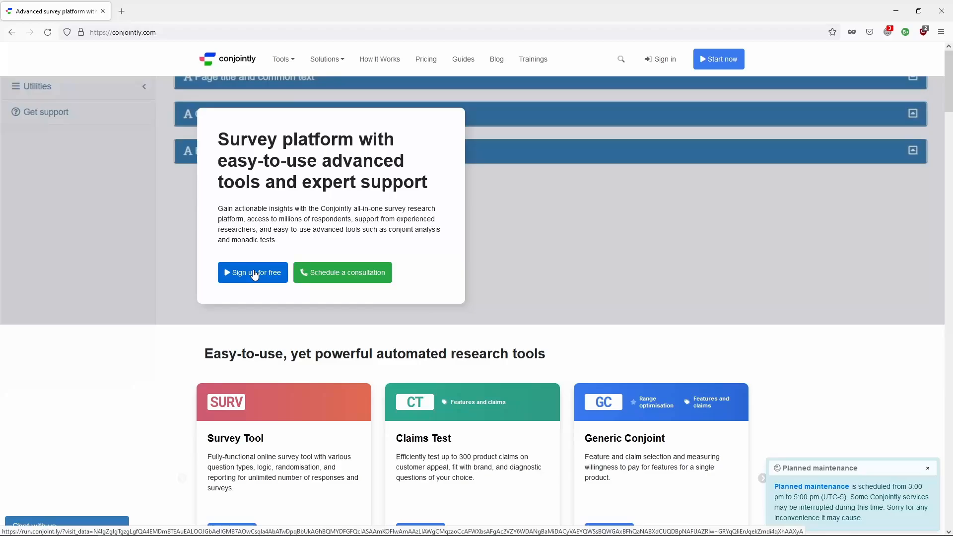
pyautogui.click(251, 272)
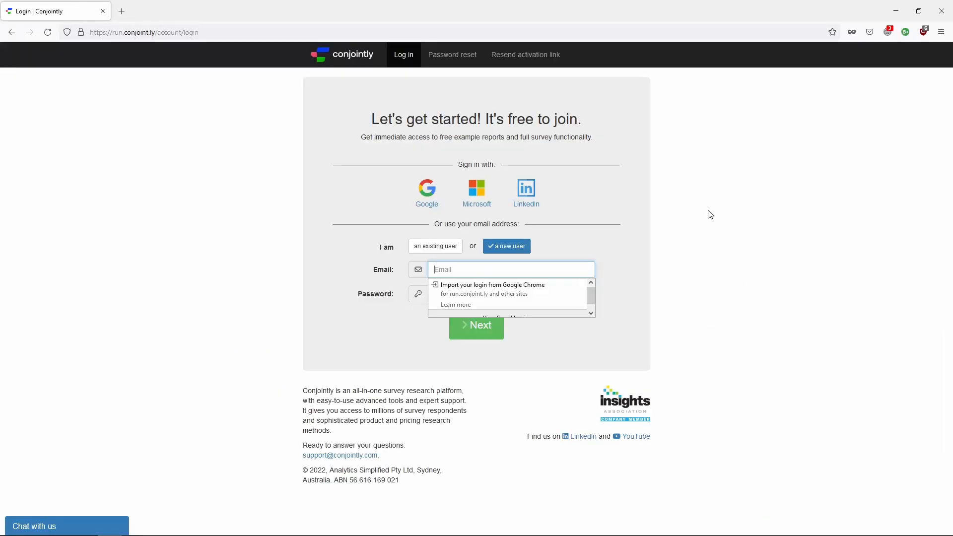
pyautogui.moveTo(526, 187)
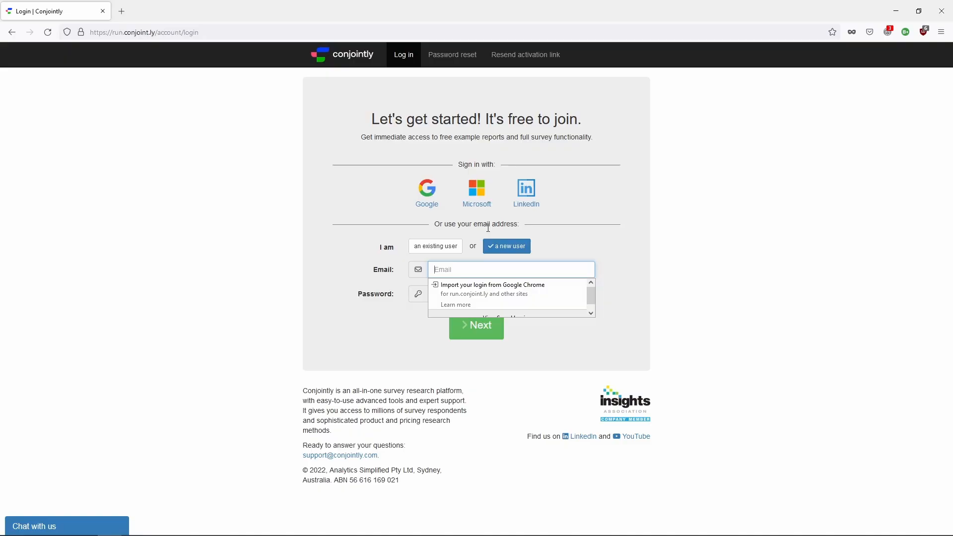
pyautogui.moveTo(605, 242)
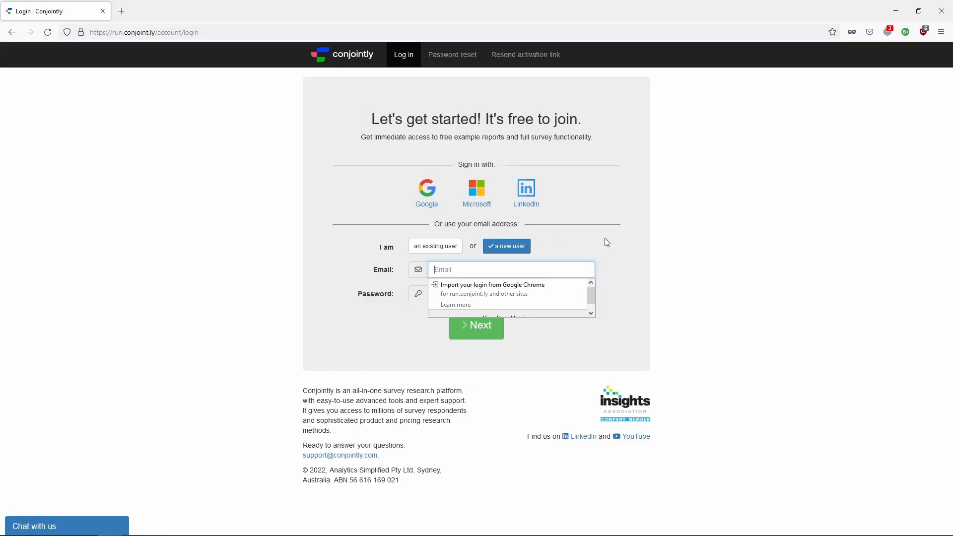
pyautogui.moveTo(687, 226)
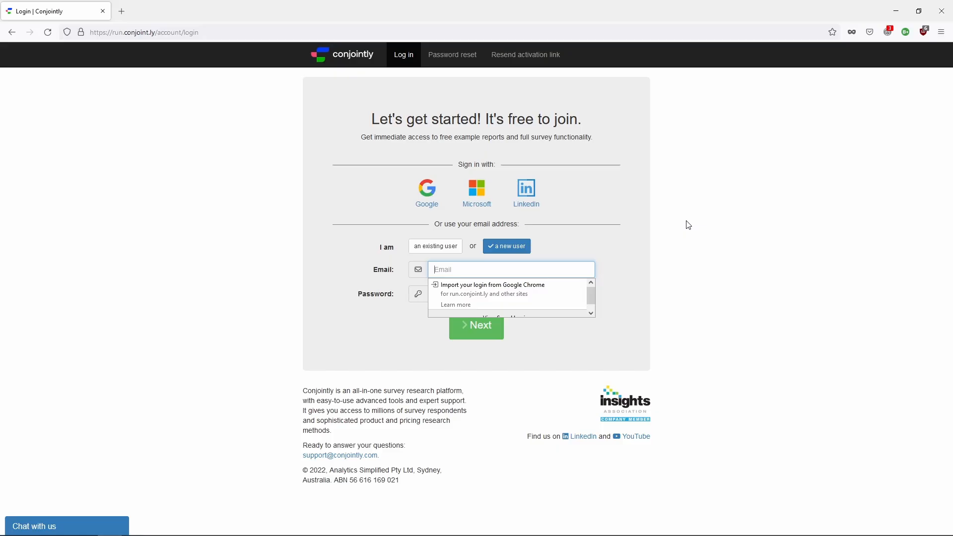
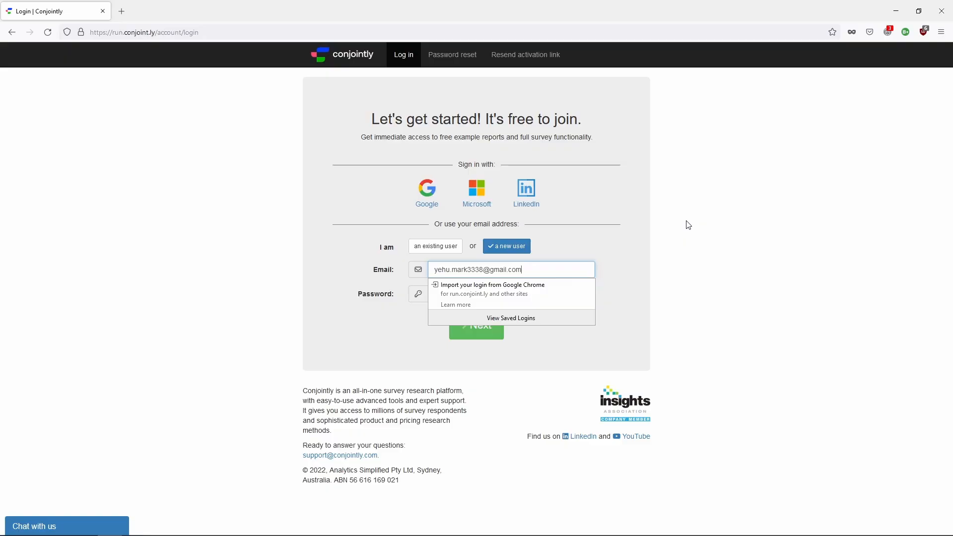
pyautogui.click(511, 293)
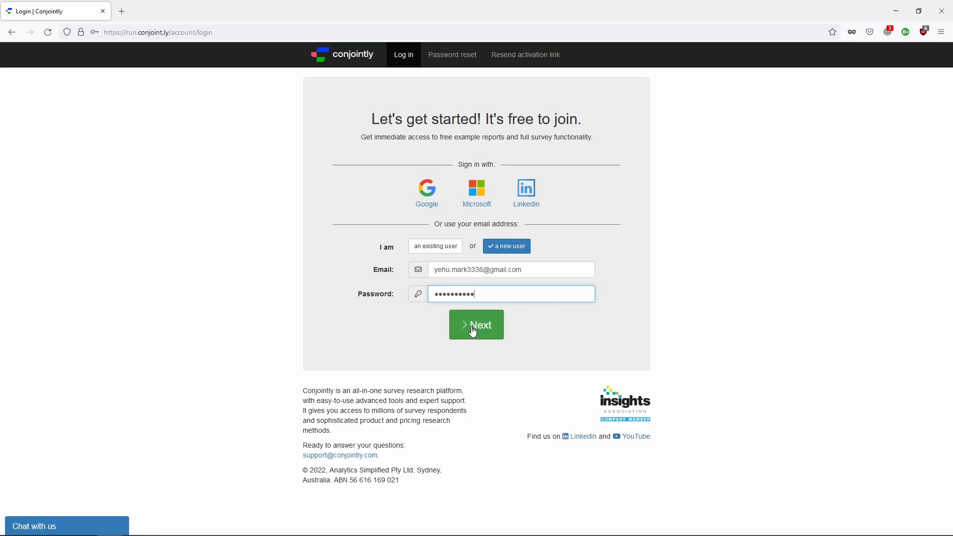
# - Continue registration and fill in the full name and company fields ('yeah', 'who', 'univ')
pyautogui.click(475, 325)
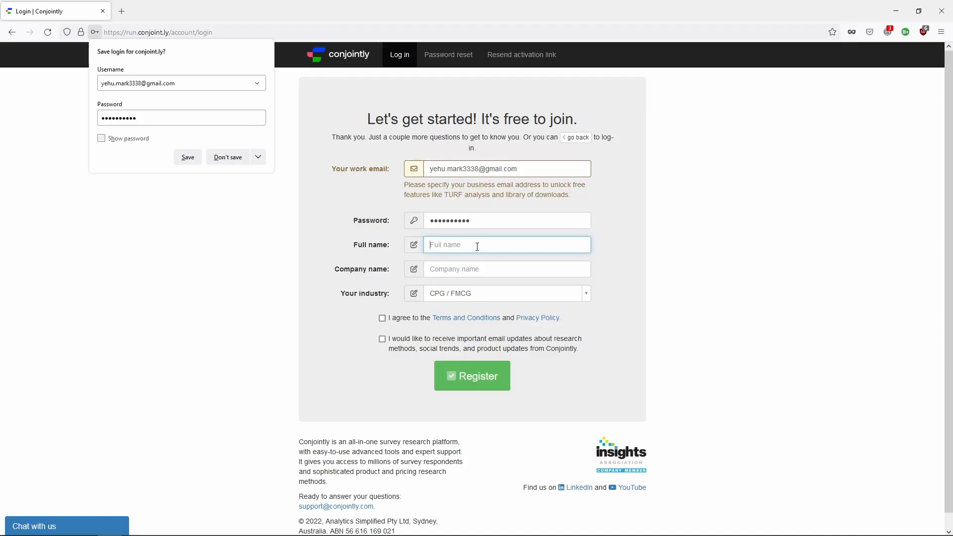
pyautogui.click(228, 156)
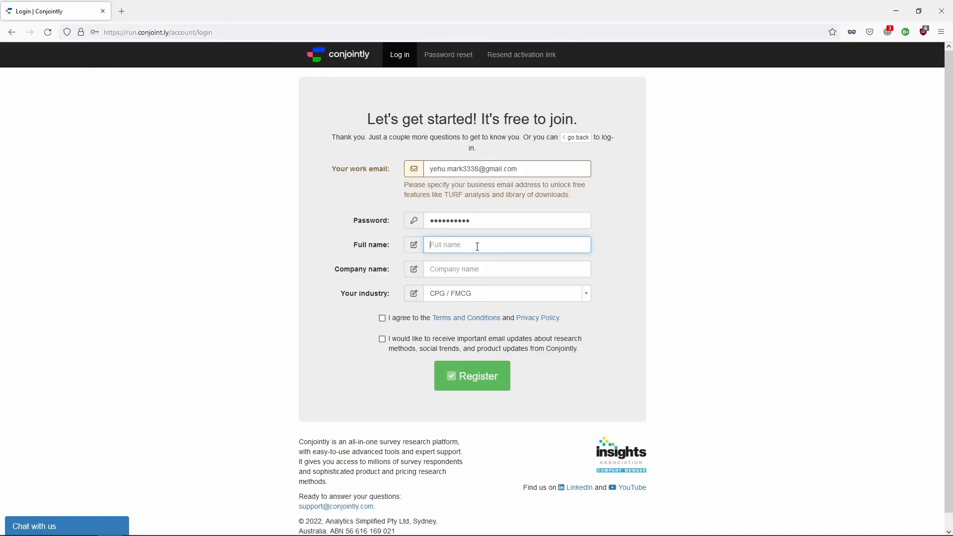
pyautogui.write('yeah')
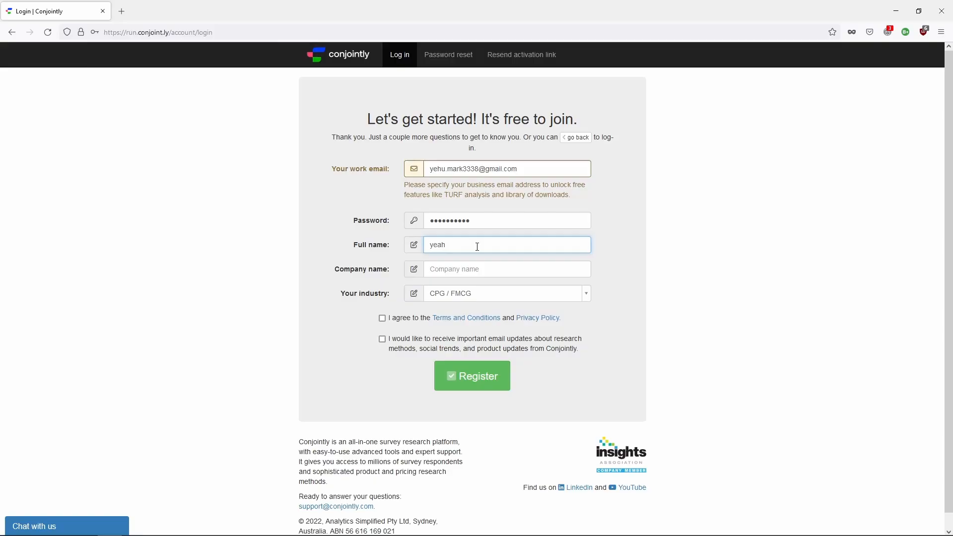
pyautogui.write('who')
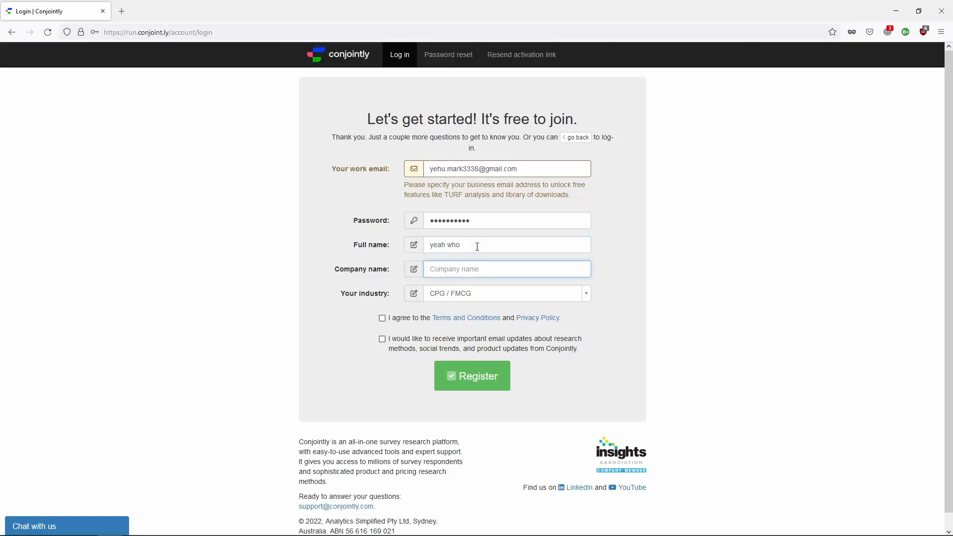
pyautogui.write('univ of houston')
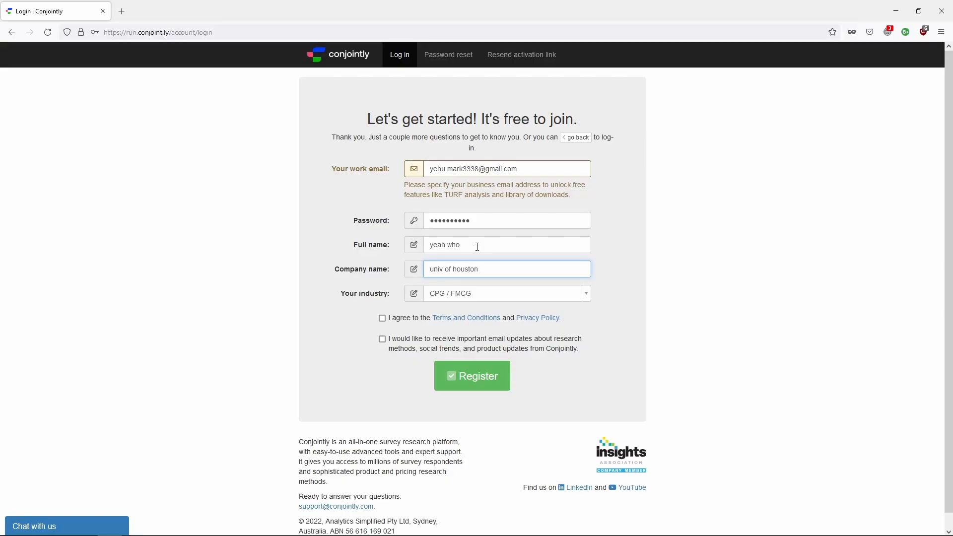
# - Choose Market research provider as industry, accept the terms and submit the registration
pyautogui.click(506, 293)
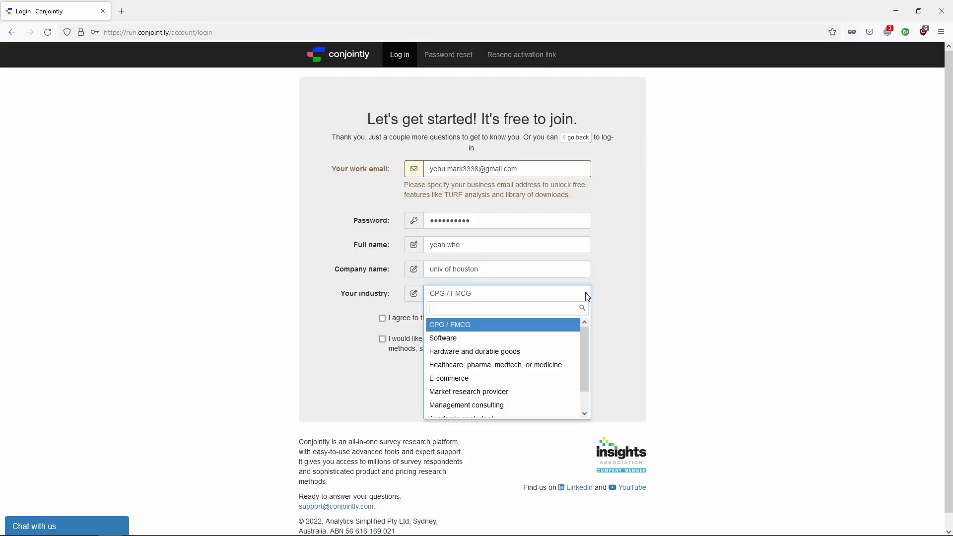
pyautogui.moveTo(475, 351)
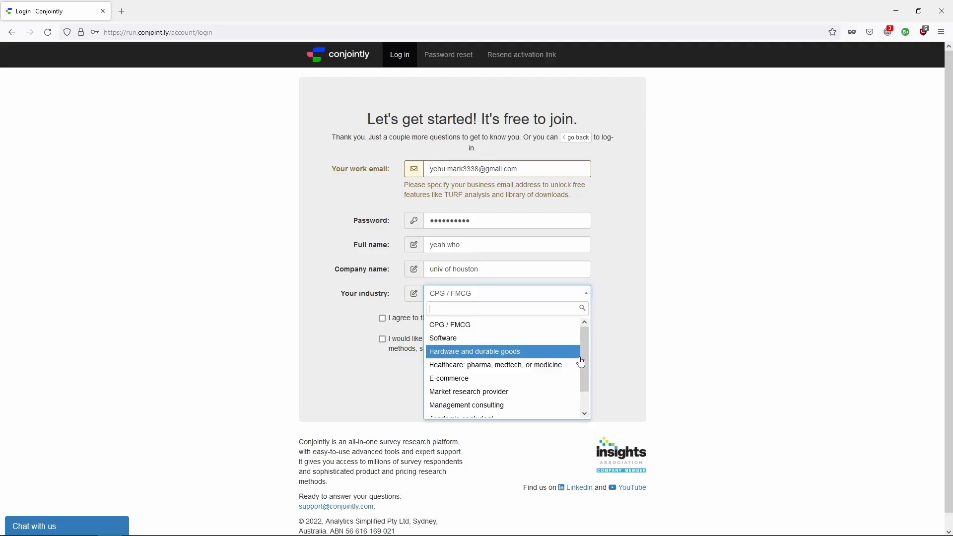
pyautogui.click(468, 391)
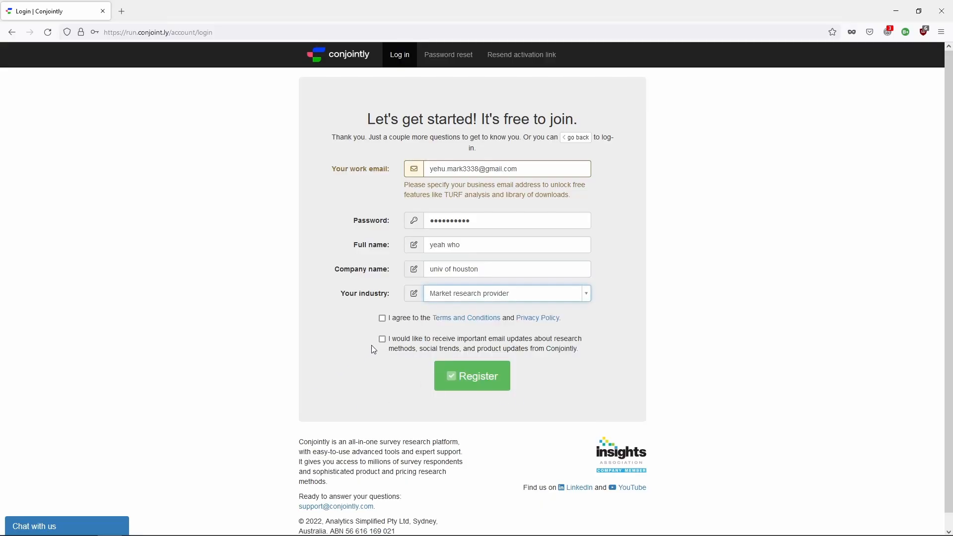
pyautogui.click(382, 317)
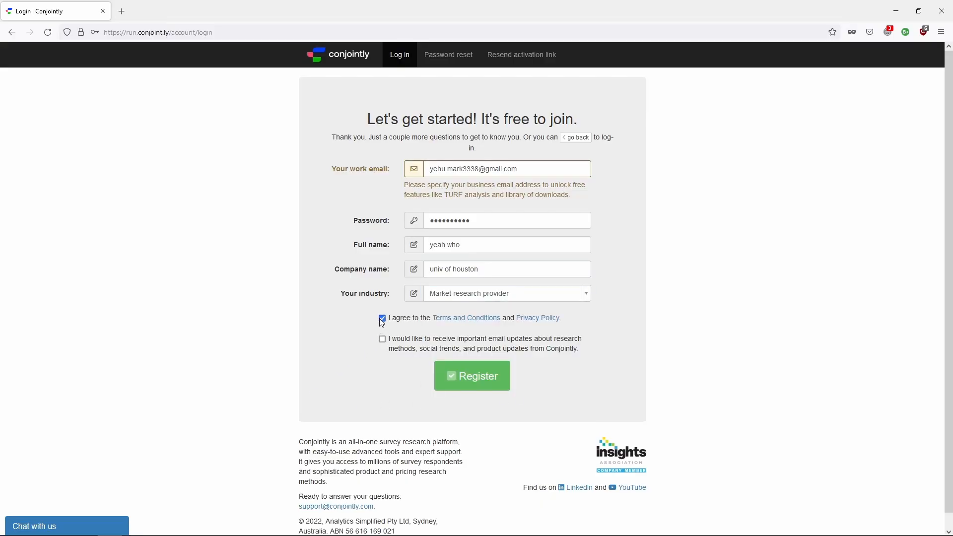
pyautogui.click(472, 375)
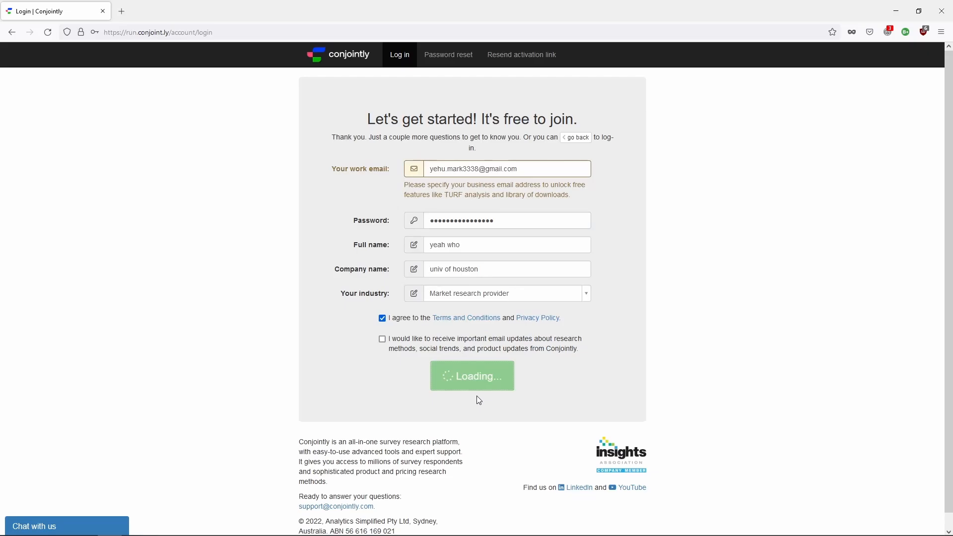
pyautogui.moveTo(806, 266)
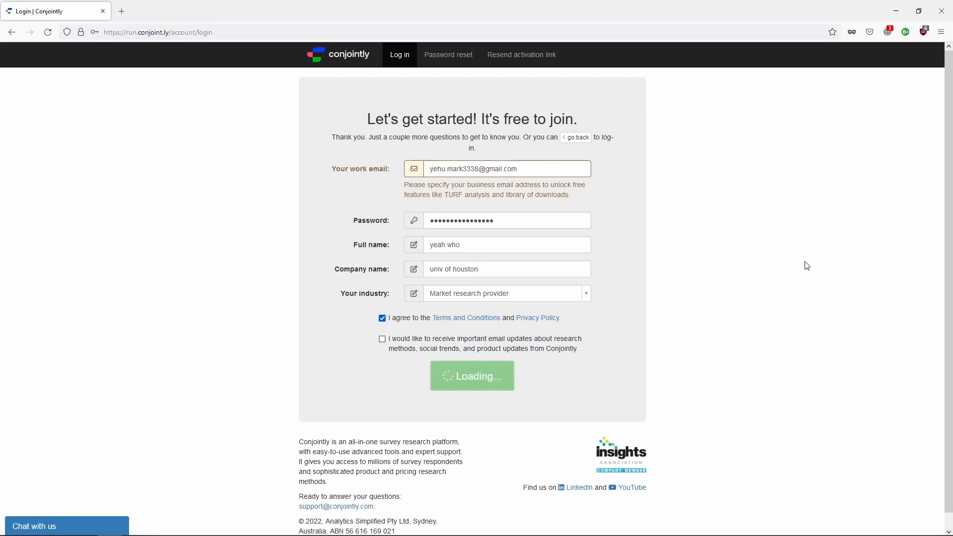
pyautogui.click(472, 375)
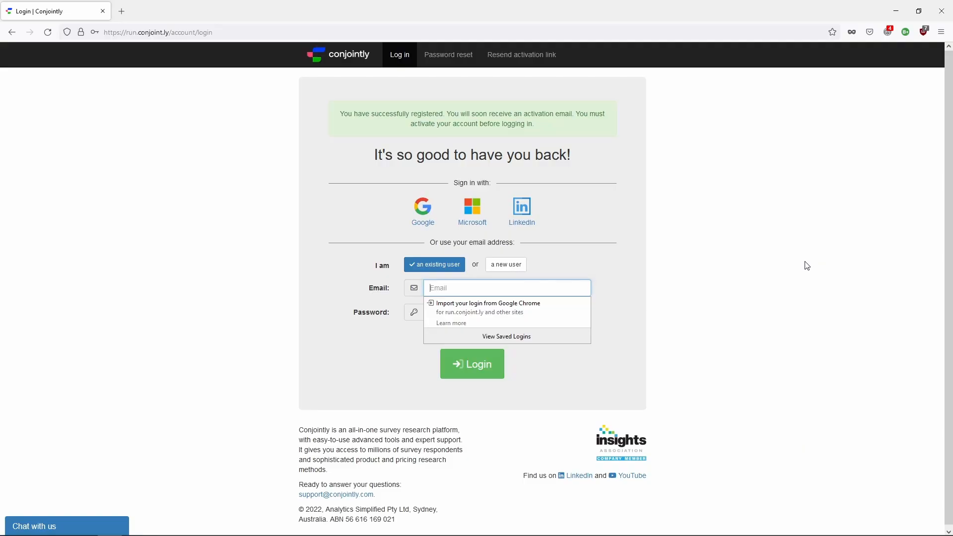
pyautogui.moveTo(803, 262)
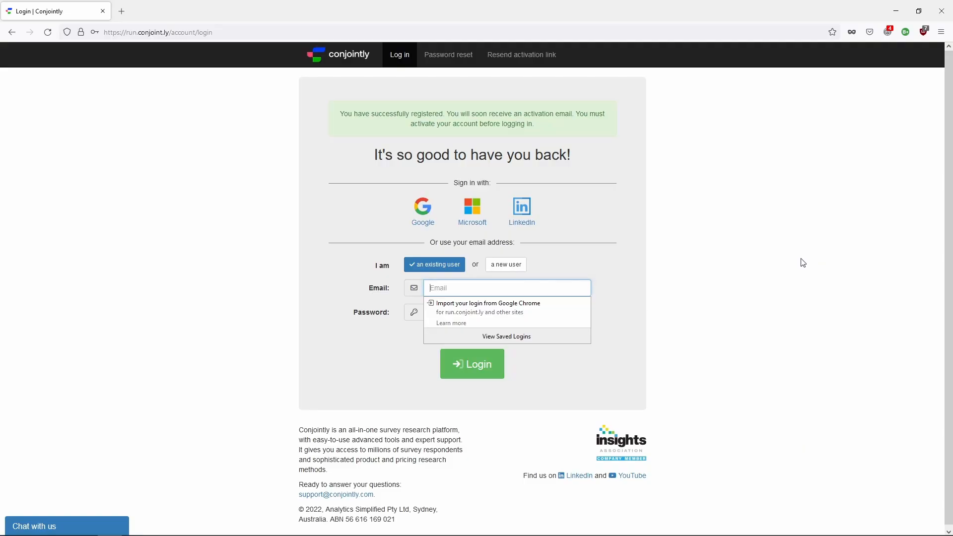
pyautogui.moveTo(797, 262)
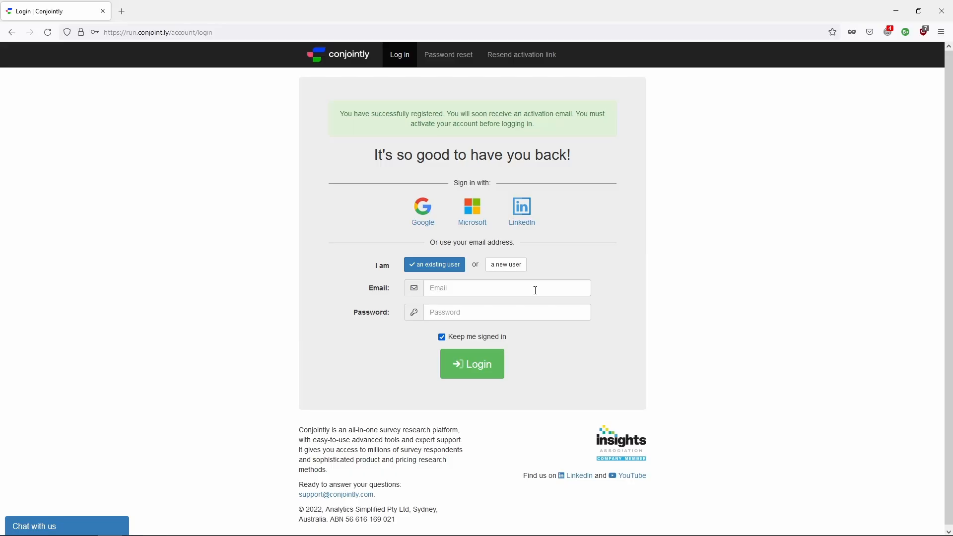
pyautogui.click(506, 287)
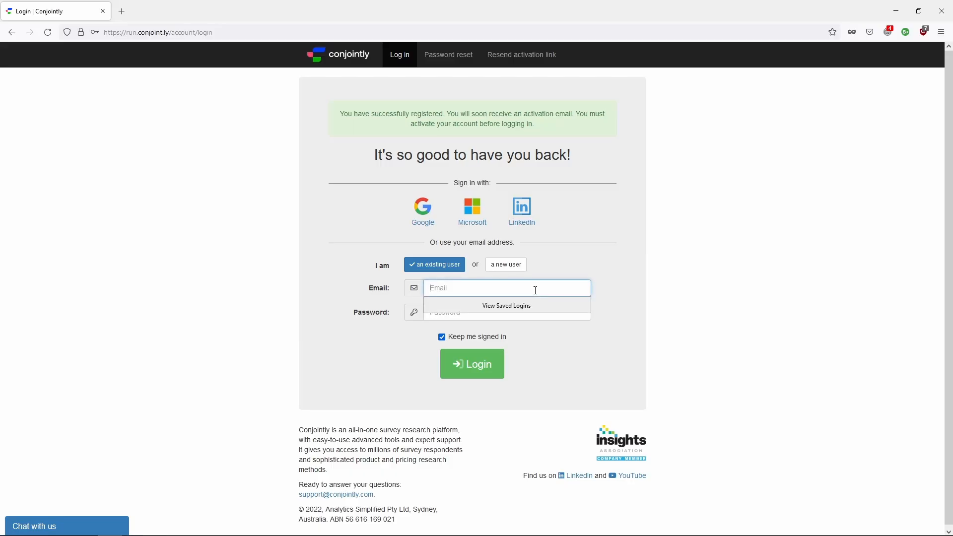
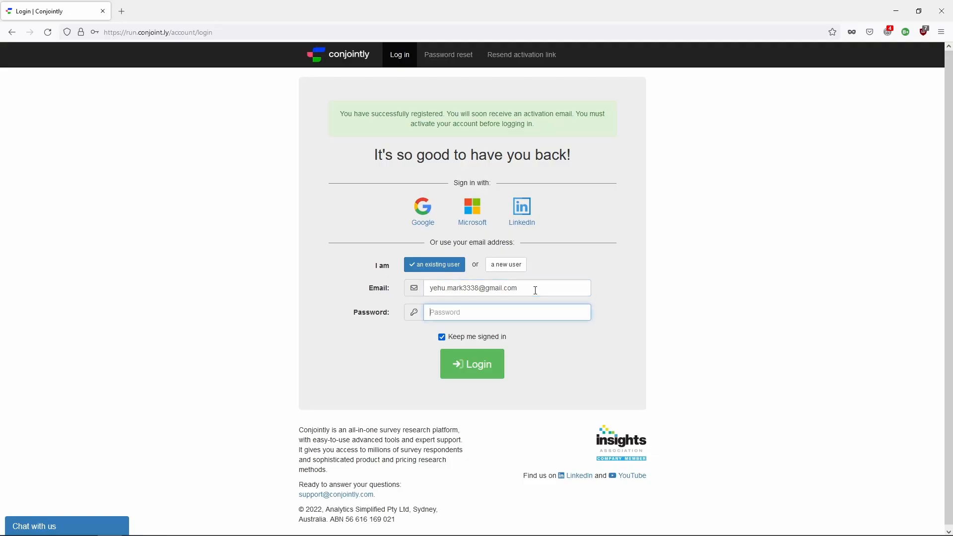
pyautogui.write('••••')
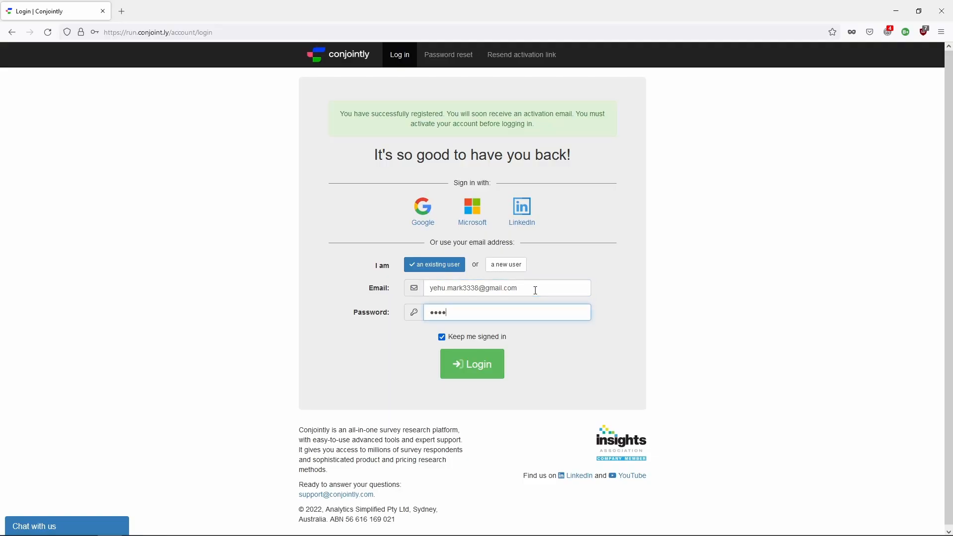
pyautogui.write('••••••')
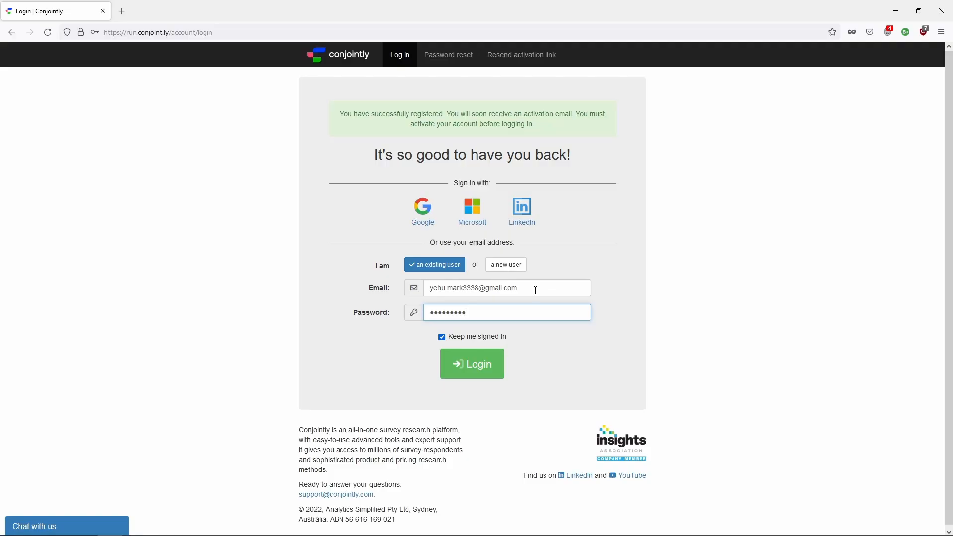
pyautogui.write('••')
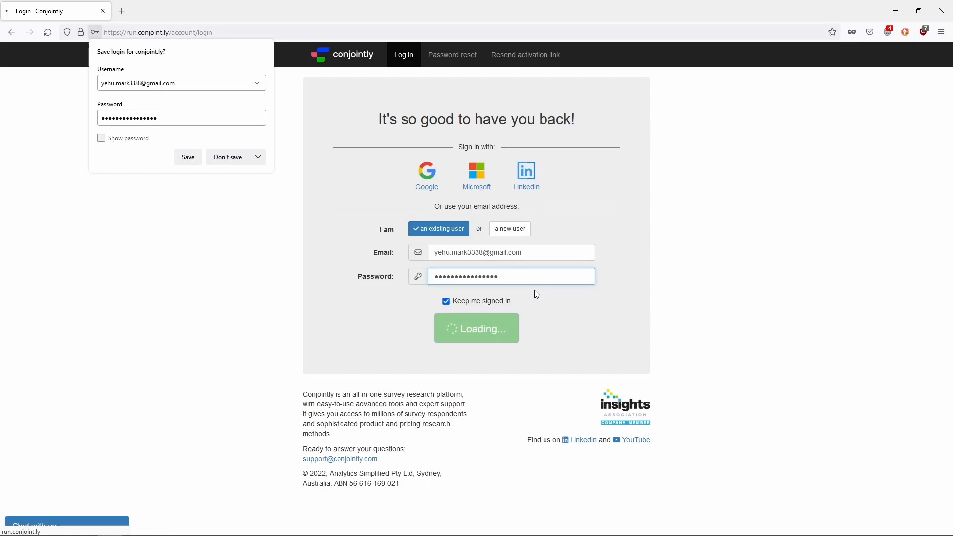
# - Submit the login and go to the Launch new experiment page
pyautogui.click(475, 328)
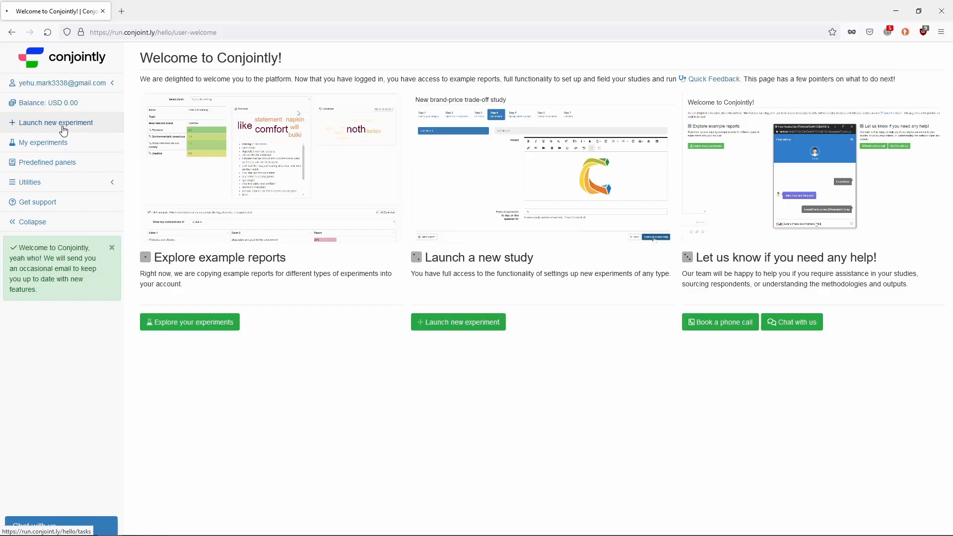
pyautogui.click(55, 122)
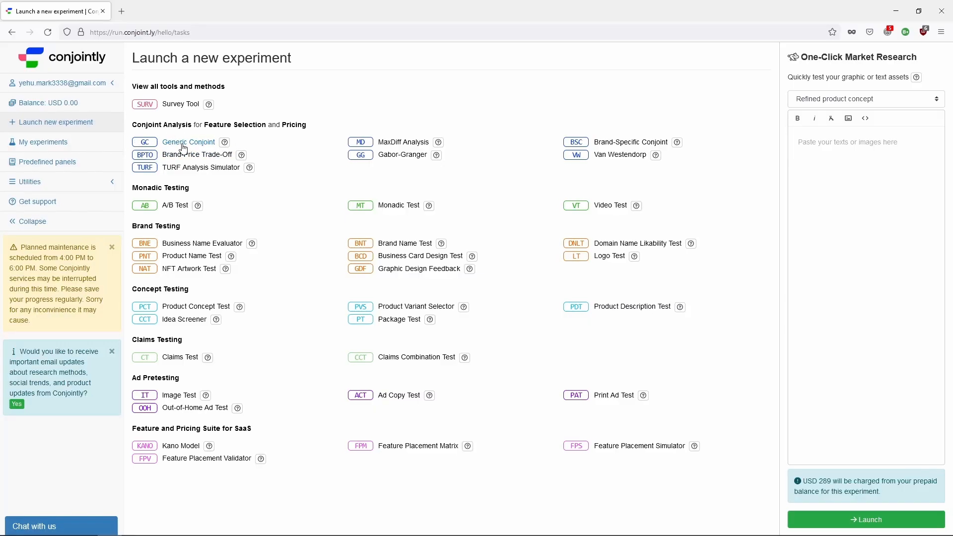
pyautogui.moveTo(189, 142)
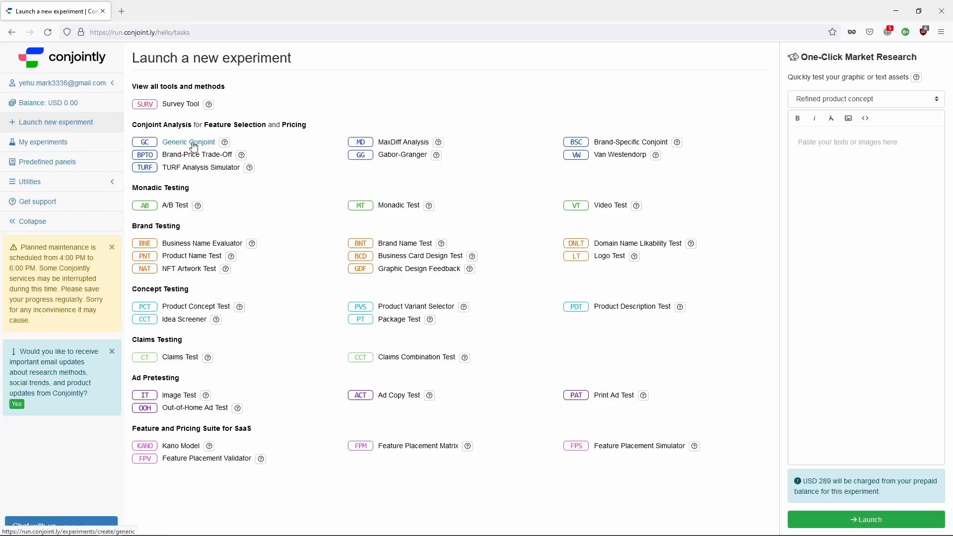
# - Start a Generic Conjoint experiment in English (USA) and begin changing product type to Hotels
pyautogui.click(188, 142)
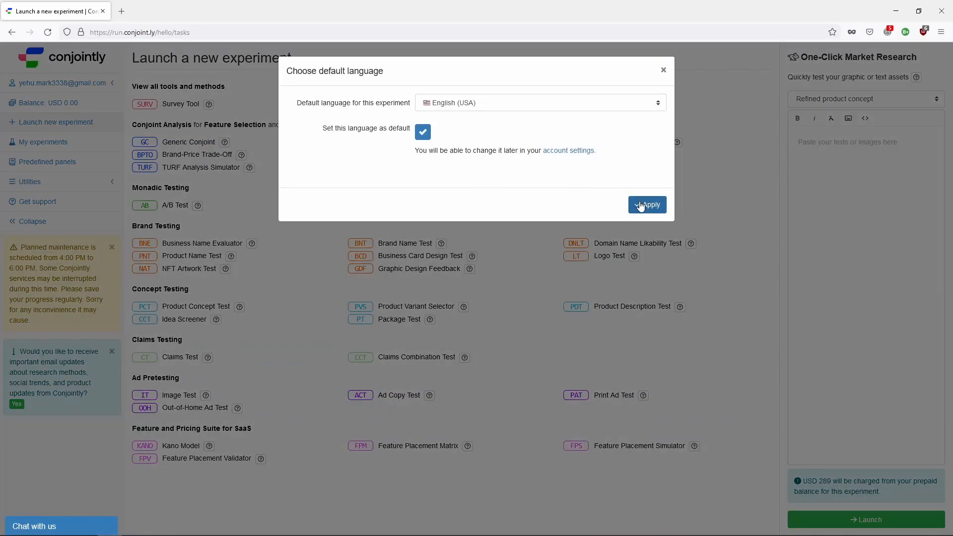
pyautogui.click(646, 204)
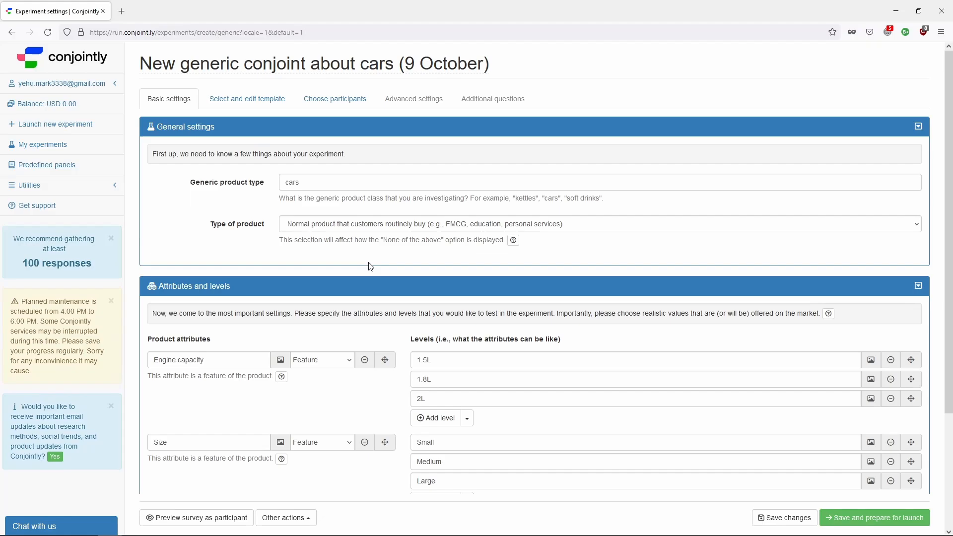
pyautogui.scroll(-3)
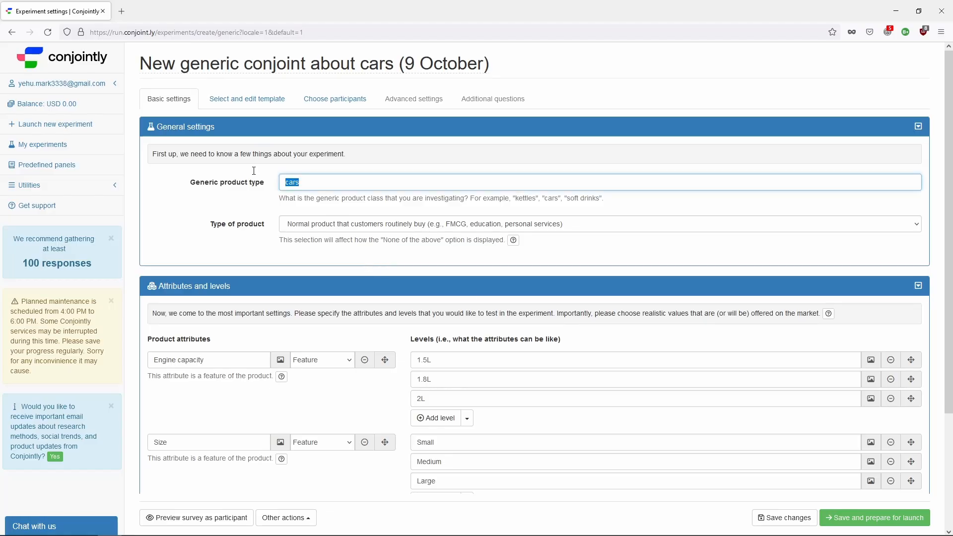
pyautogui.write('Hotels')
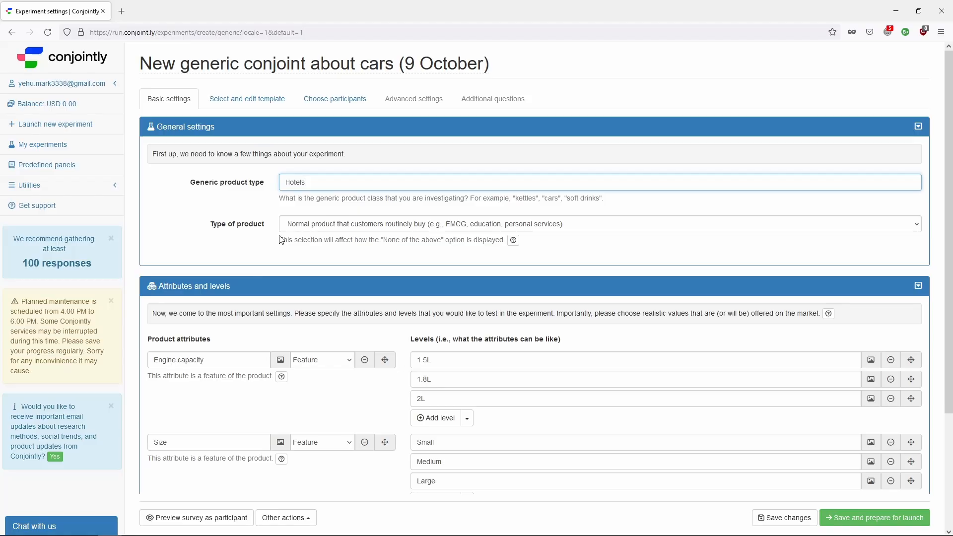
# - Rename the first attribute to Brand with levels Hilton, Marriott and Airbnb
pyautogui.scroll(-3)
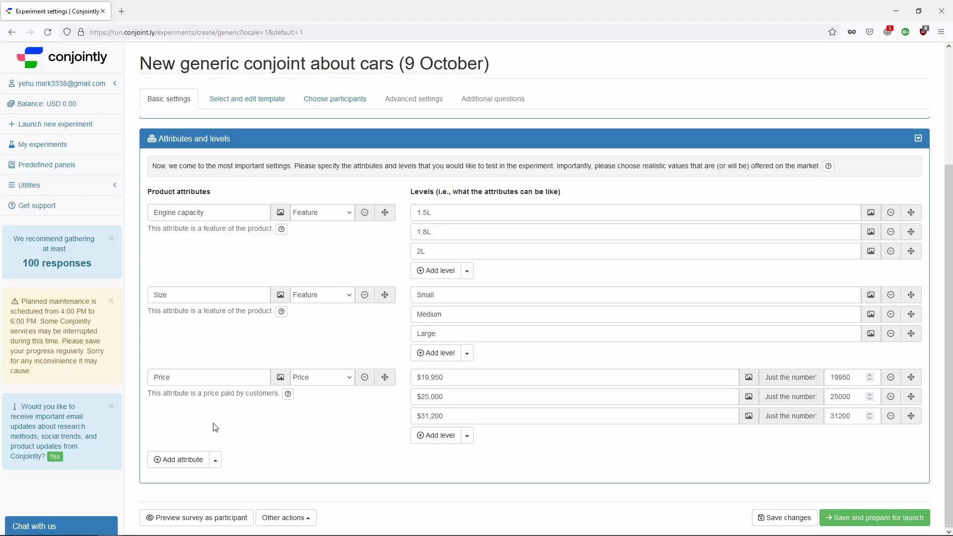
pyautogui.moveTo(433, 223)
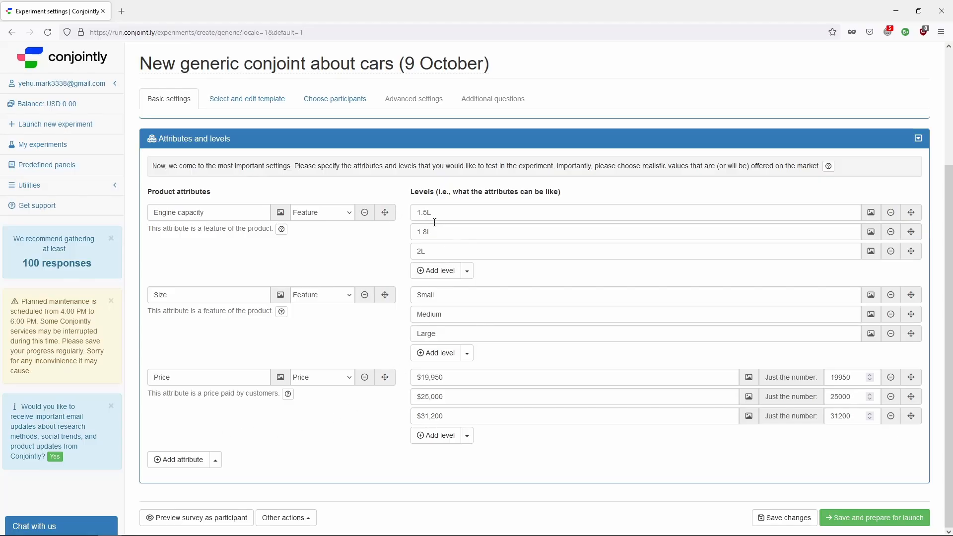
pyautogui.moveTo(575, 226)
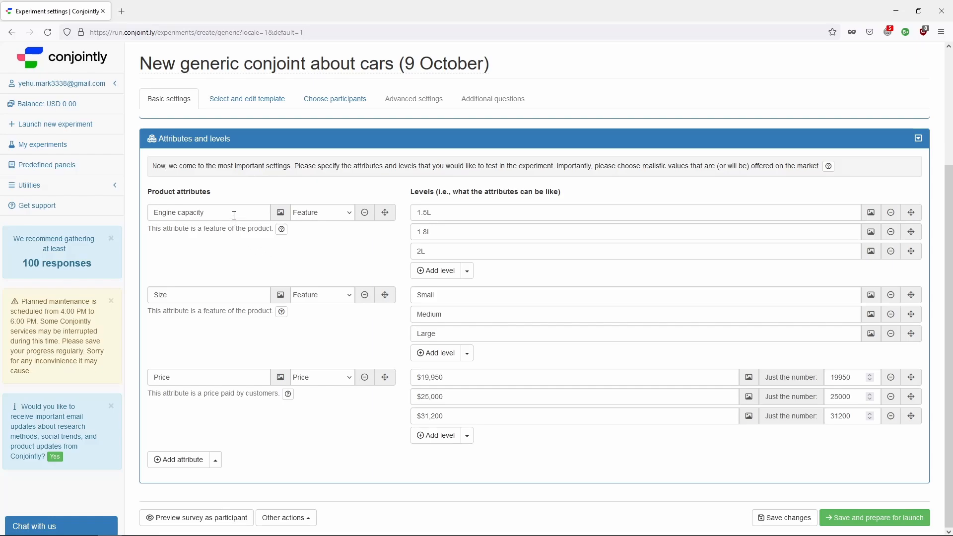
pyautogui.write('Brand')
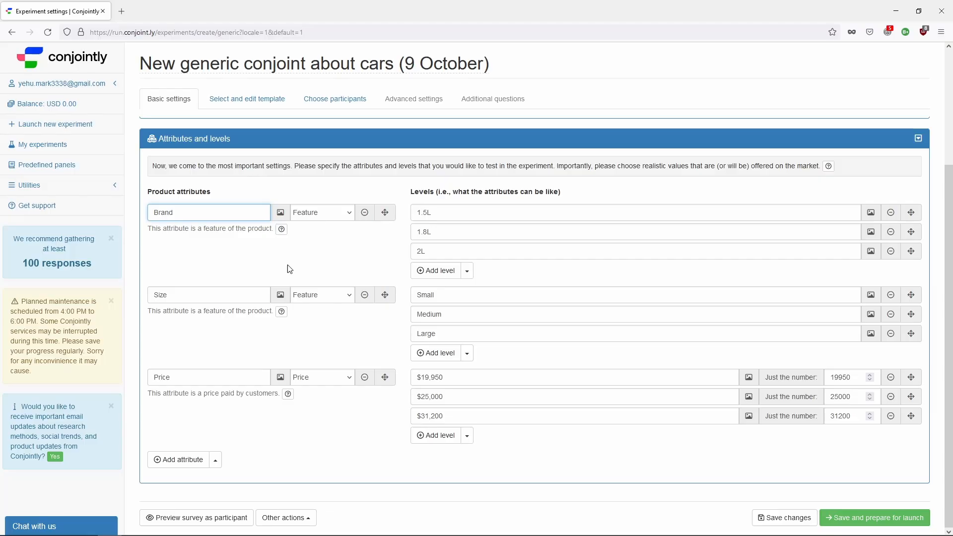
pyautogui.click(444, 212)
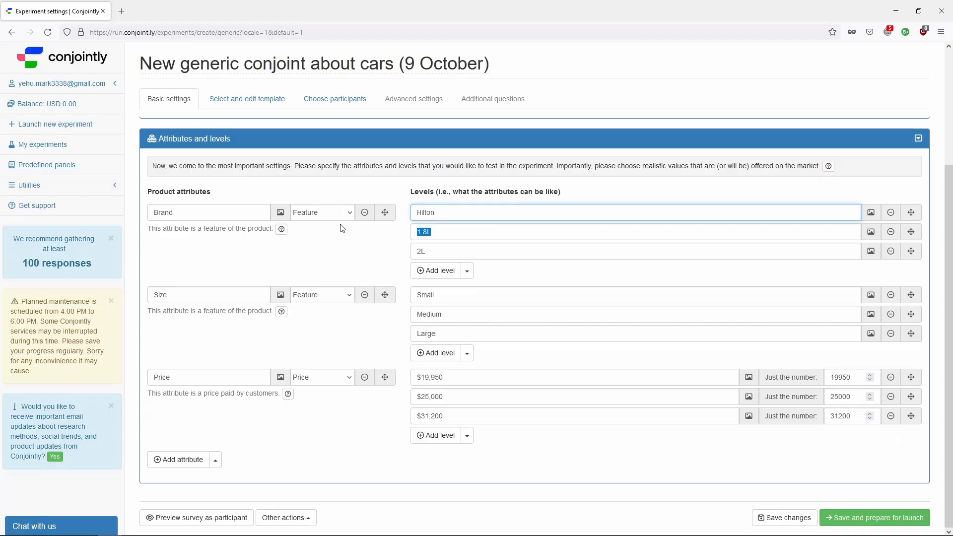
pyautogui.write('Marriott')
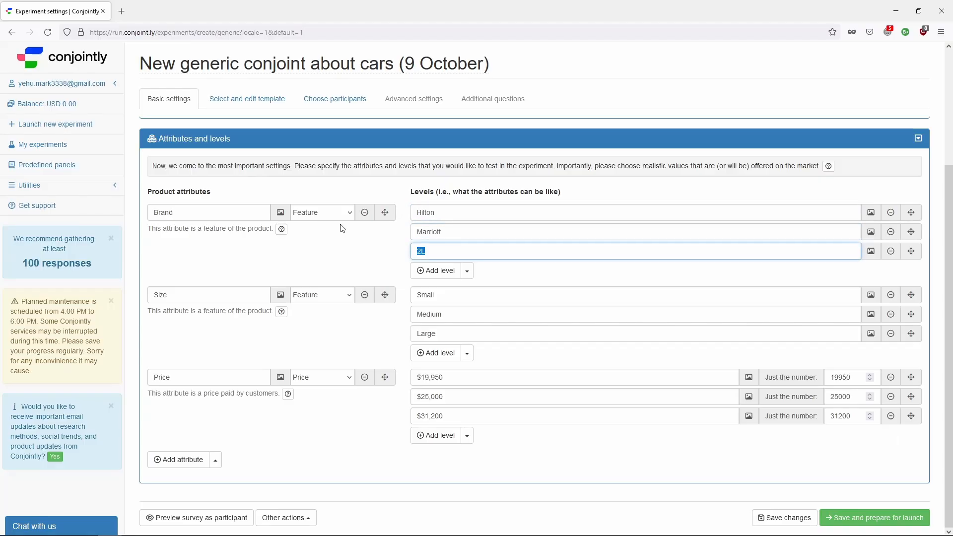
pyautogui.write('Airb')
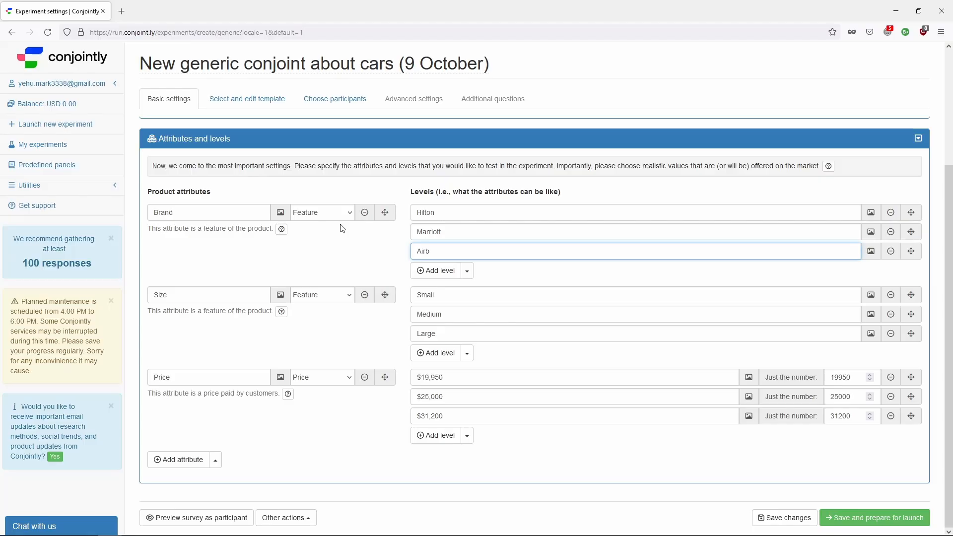
pyautogui.write('nb')
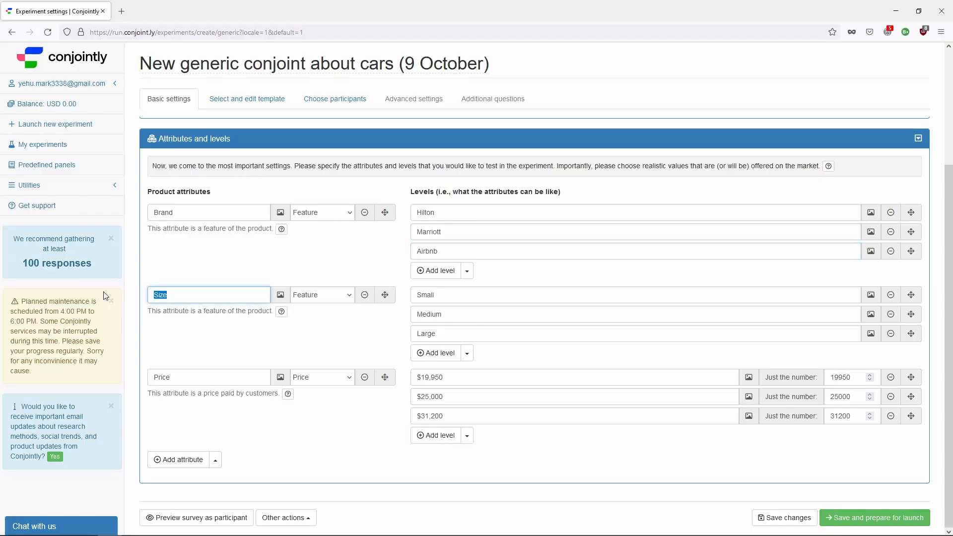
# - Rename the second attribute to Location with levels Beach front, Near the beach and City center
pyautogui.write('Location')
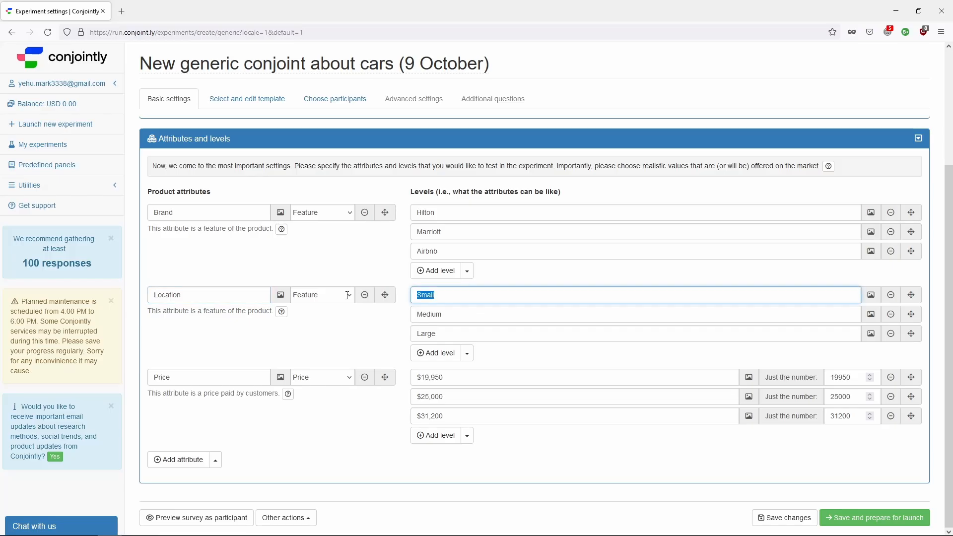
pyautogui.write('Beach front')
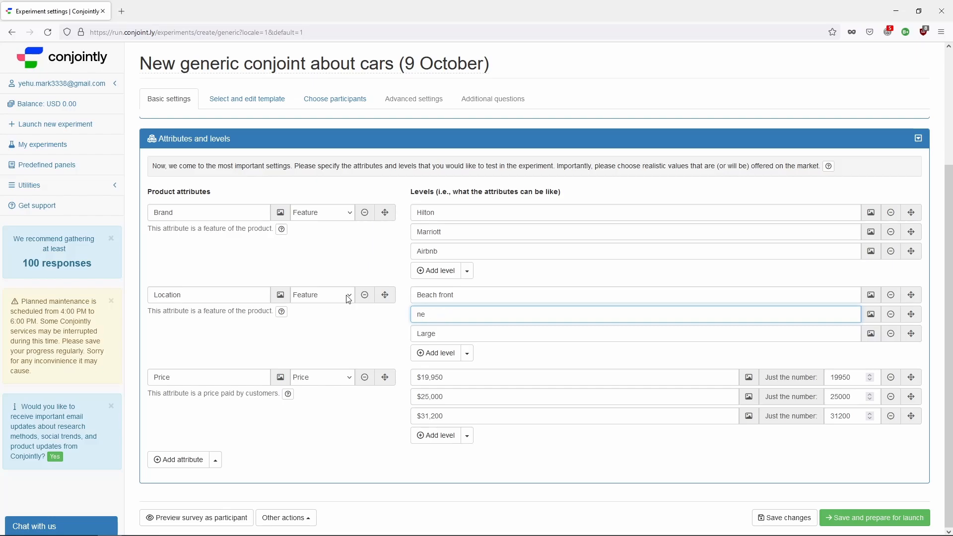
pyautogui.write('Nar')
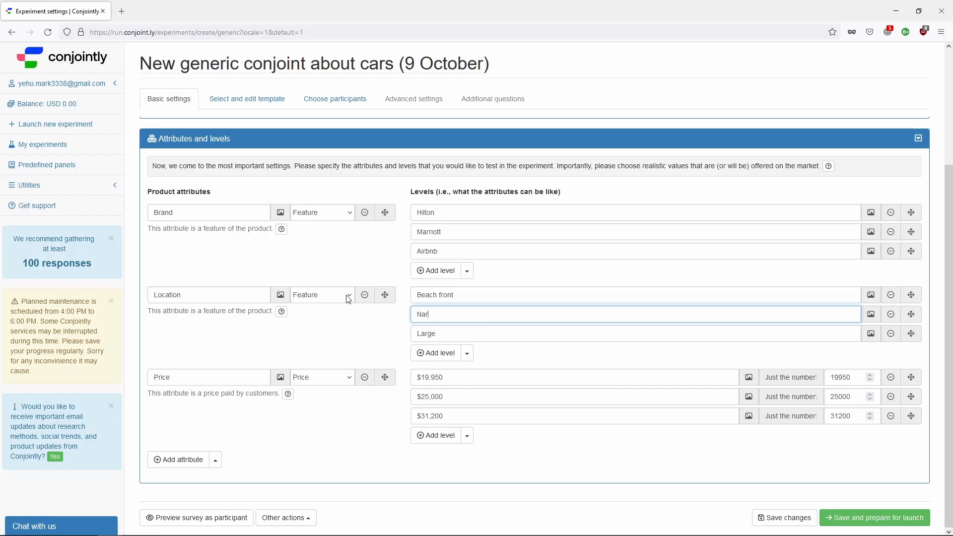
pyautogui.press('BackSpace')
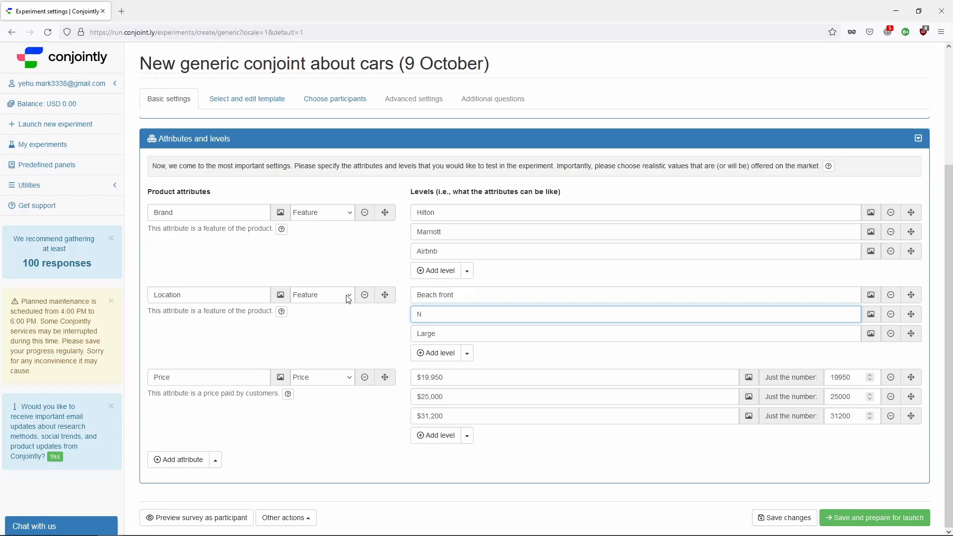
pyautogui.write('Near the b')
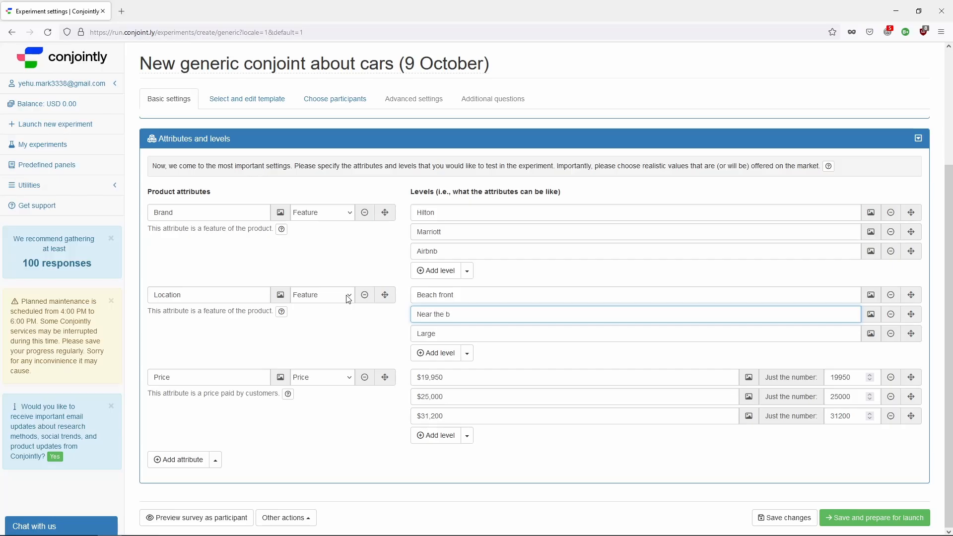
pyautogui.write('City center')
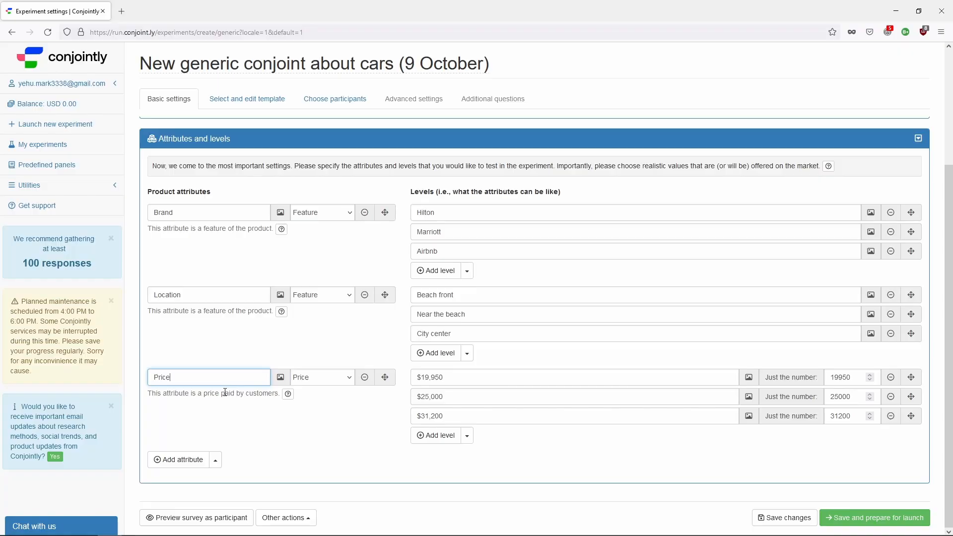
pyautogui.moveTo(205, 381)
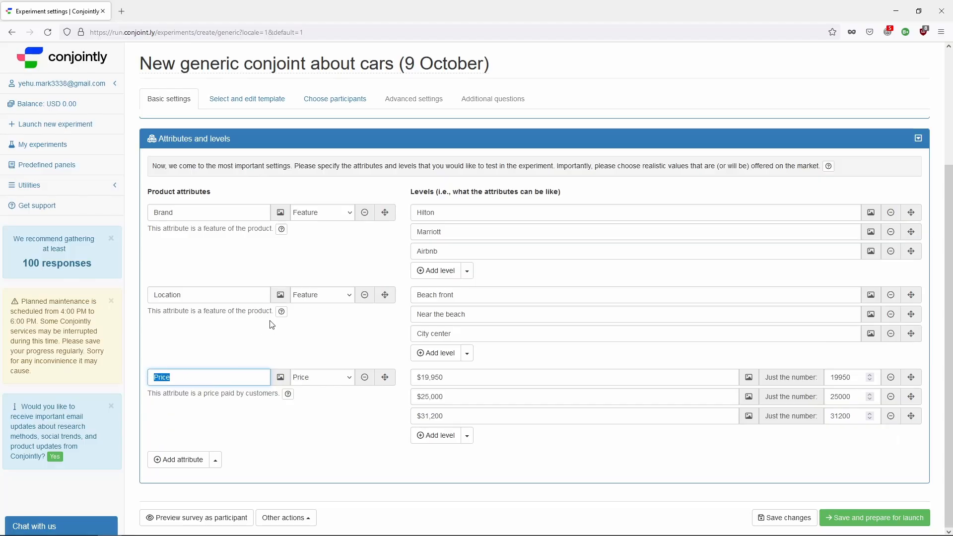
# - Rename Price to Average Rating as a feature with levels 4.5, 3.9, 3.2, and add an attribute
pyautogui.write('Aver')
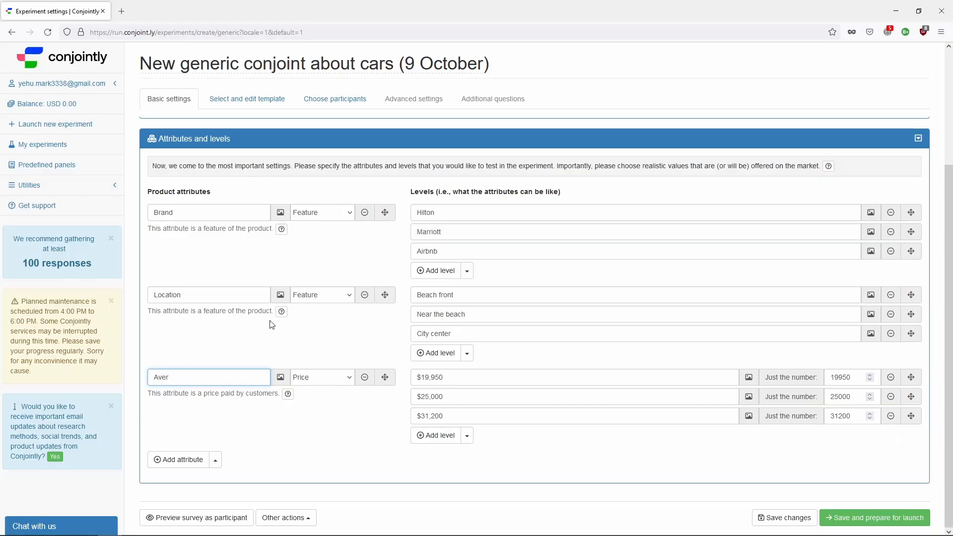
pyautogui.write('Average Rating')
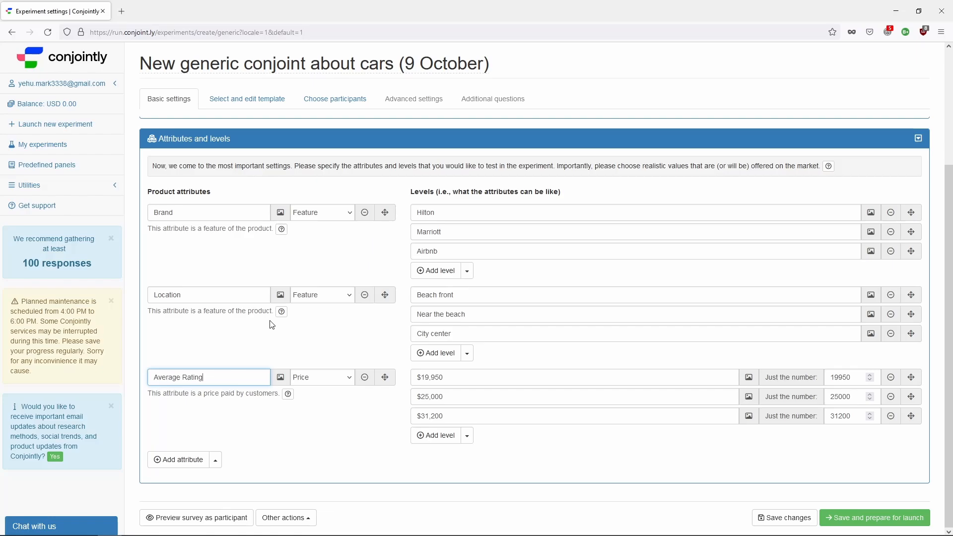
pyautogui.moveTo(353, 380)
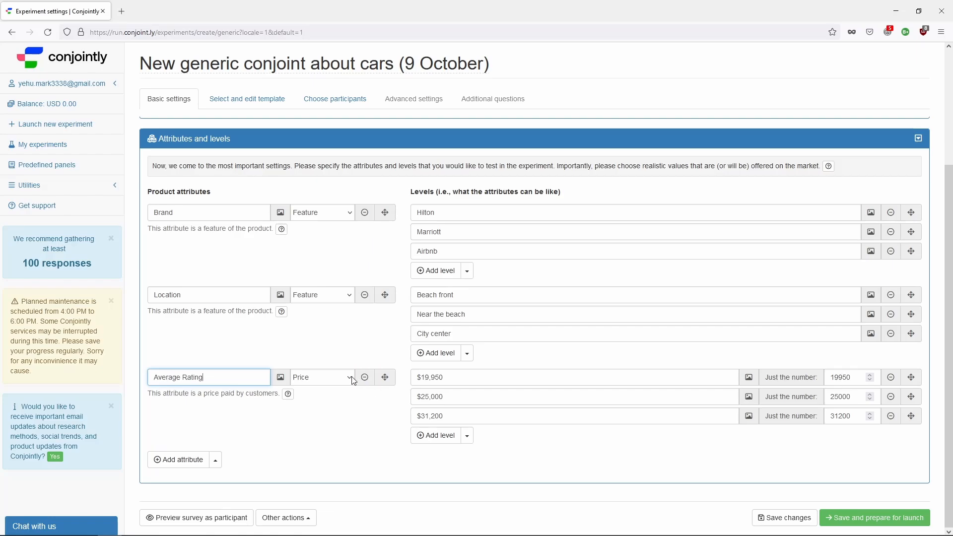
pyautogui.click(322, 377)
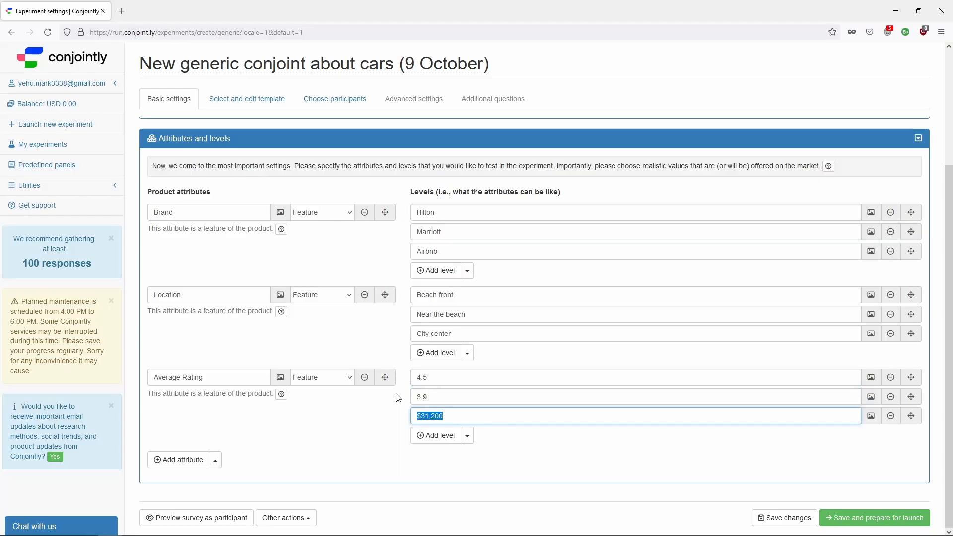
pyautogui.write('3.2')
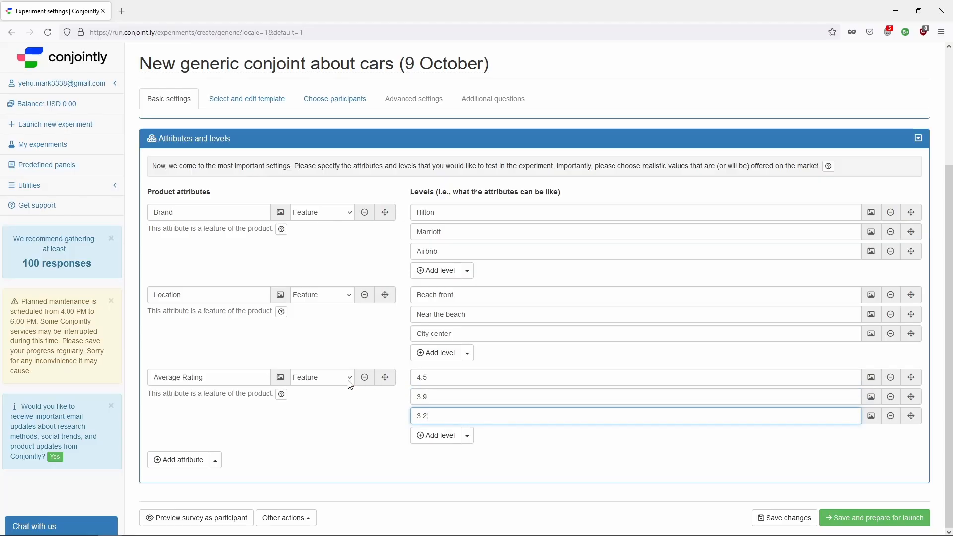
pyautogui.click(178, 460)
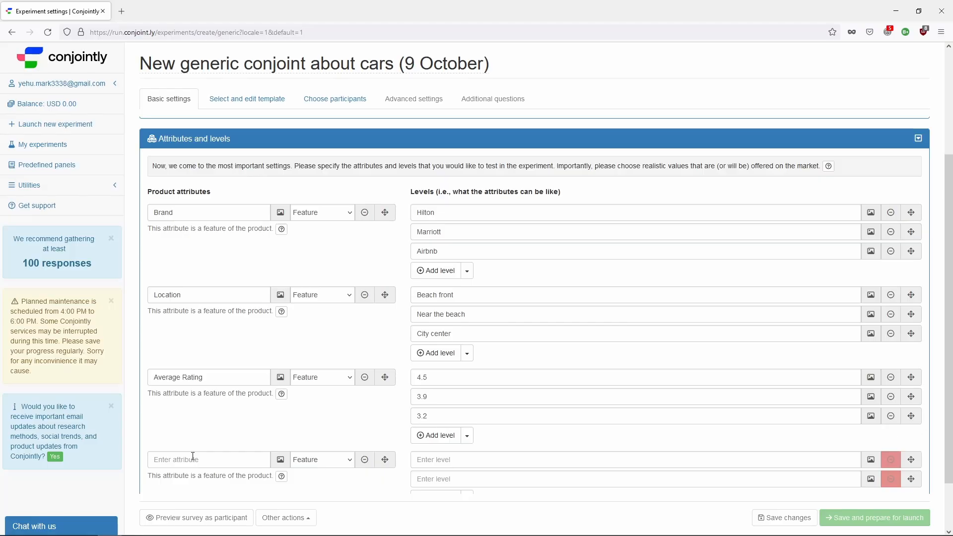
# - Name the new attribute Number of ratings with levels 110, 60 and 10
pyautogui.click(209, 458)
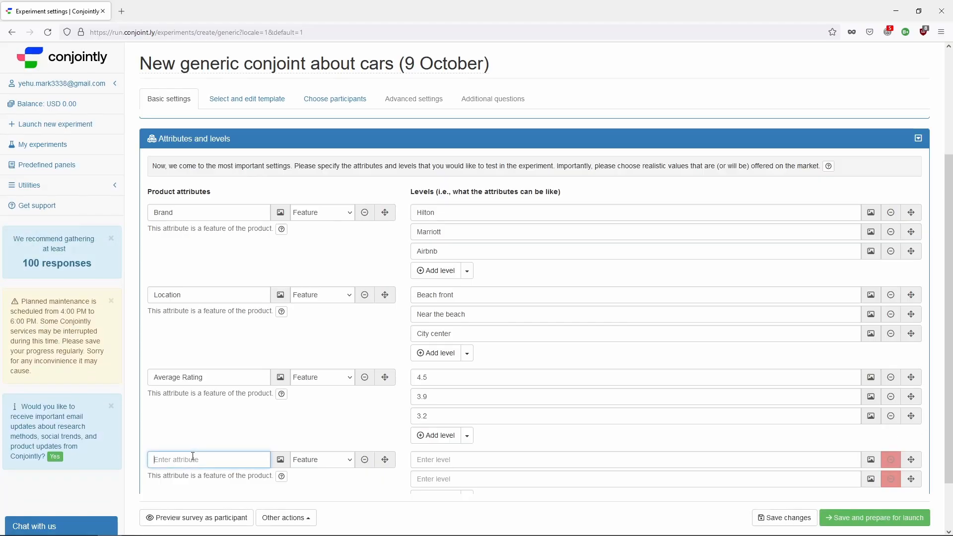
pyautogui.write('Number of ratings')
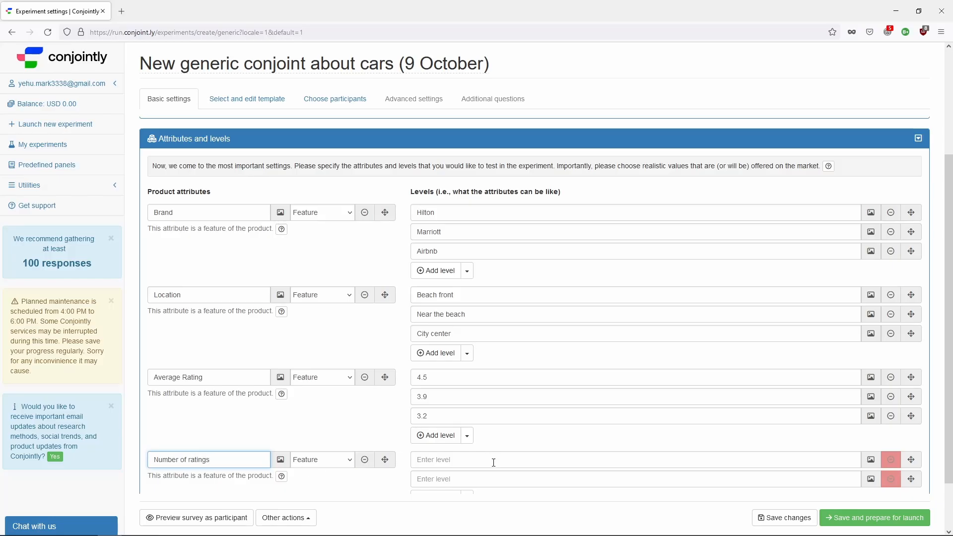
pyautogui.scroll(-3)
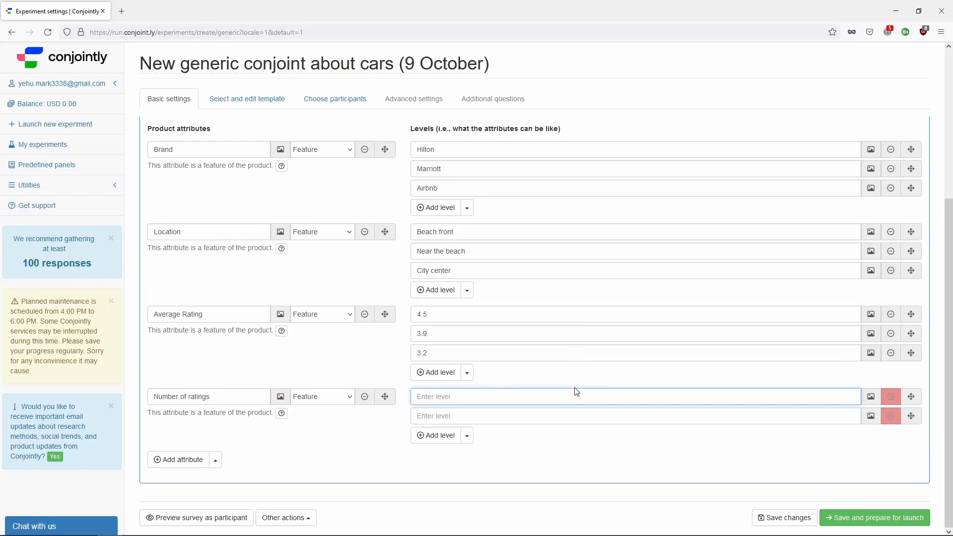
pyautogui.write('11')
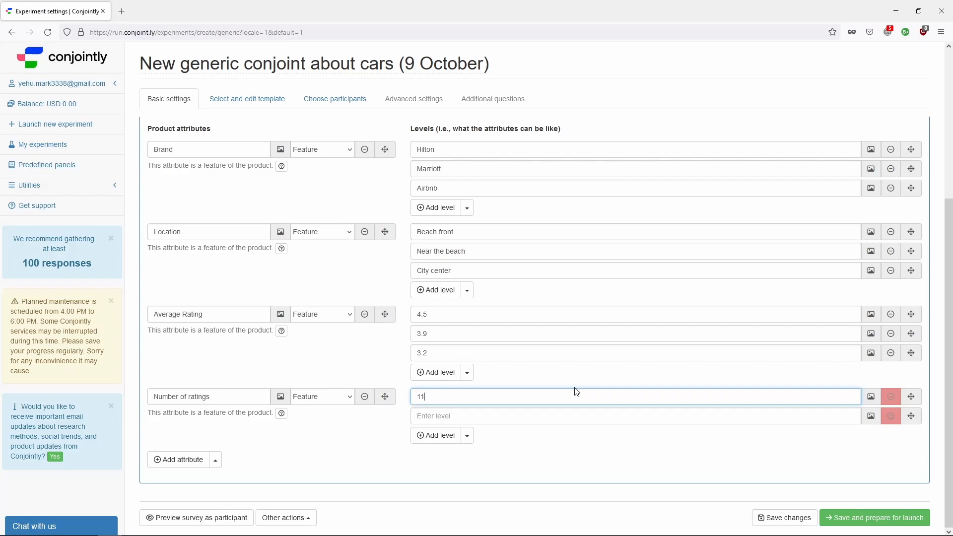
pyautogui.write('0')
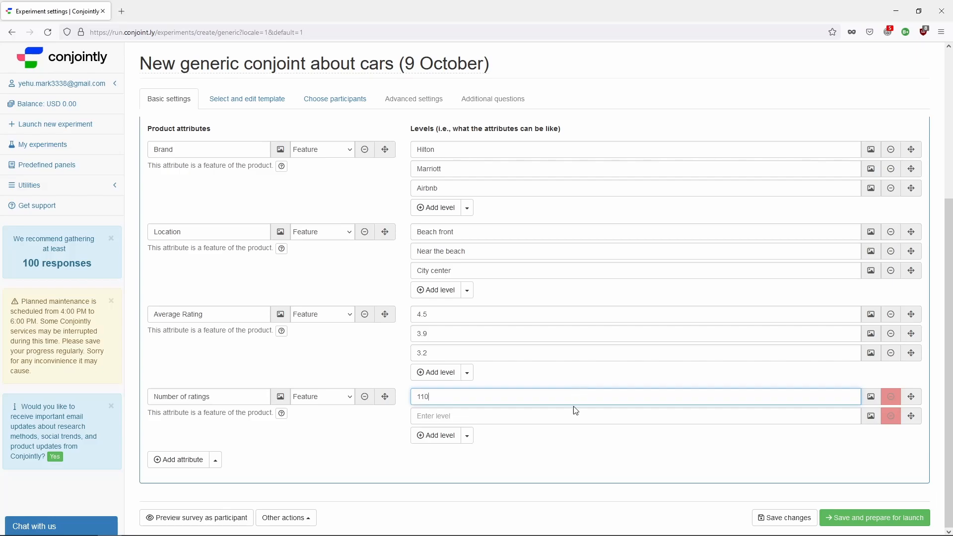
pyautogui.click(634, 416)
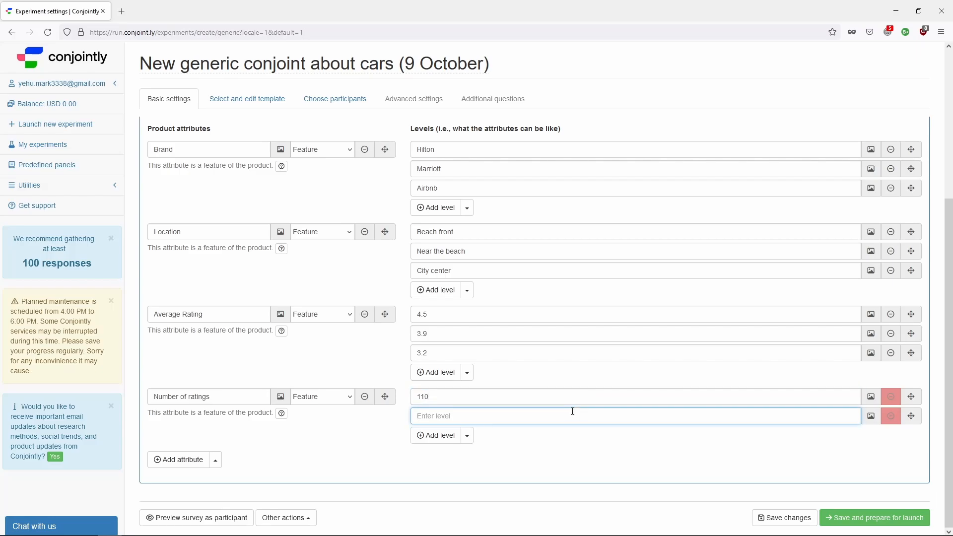
pyautogui.write('60')
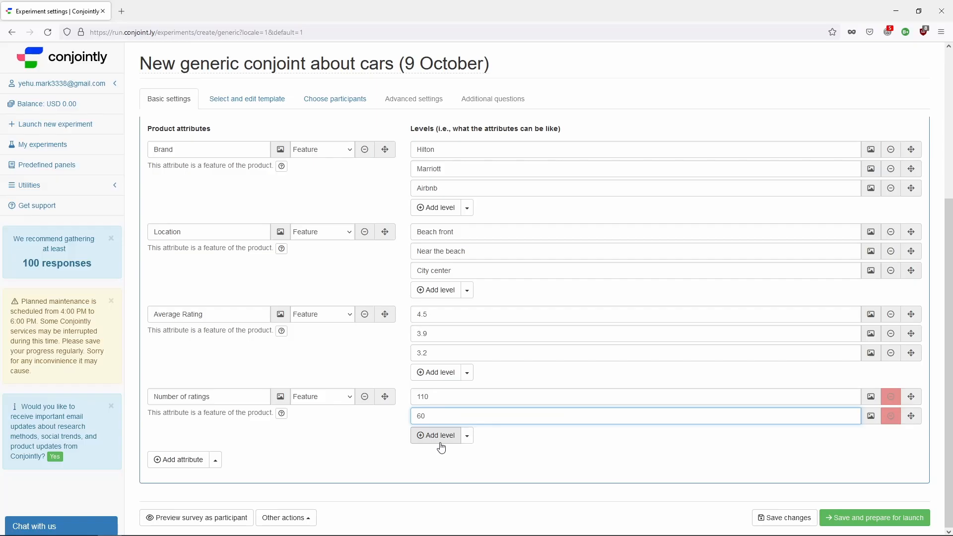
pyautogui.click(440, 434)
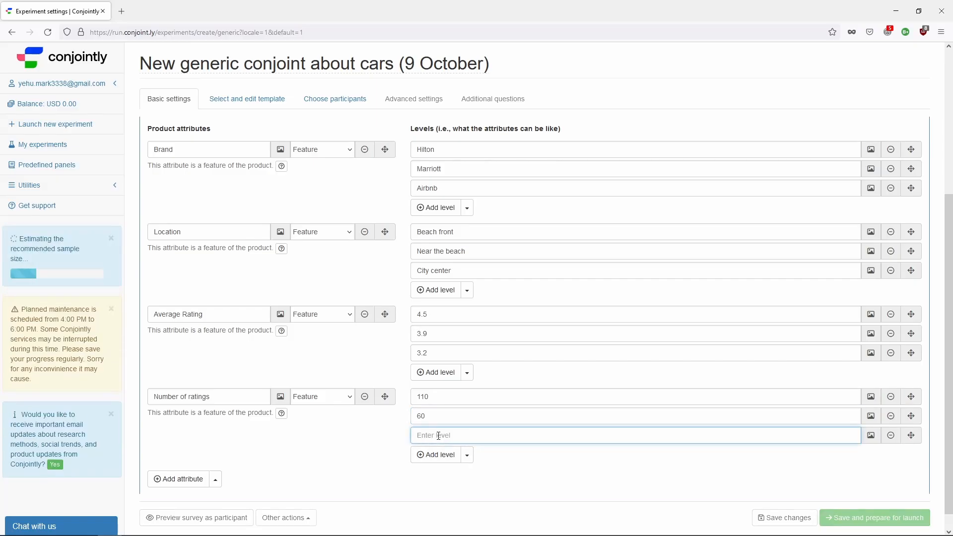
pyautogui.write('10')
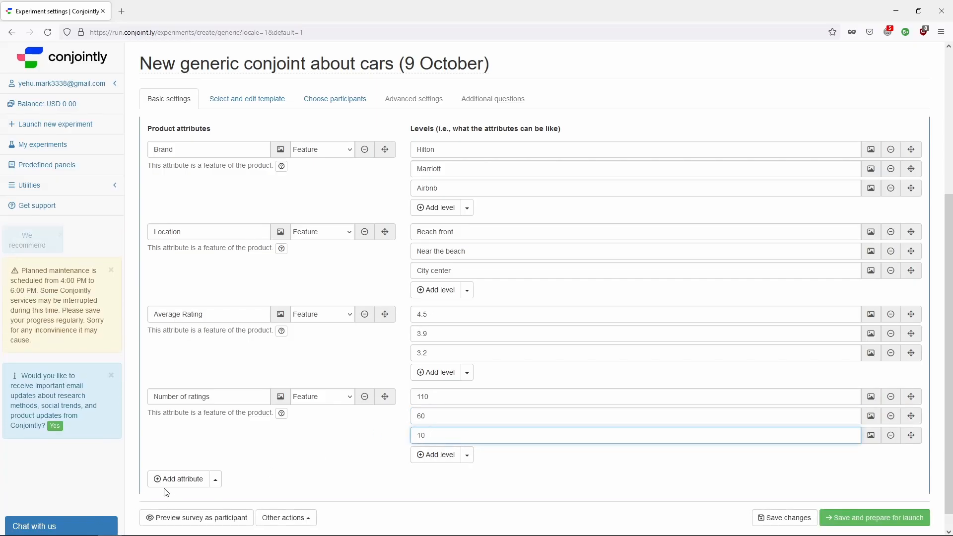
# - Add a Rating distribution attribute with levels Bell, U and Flat
pyautogui.click(177, 478)
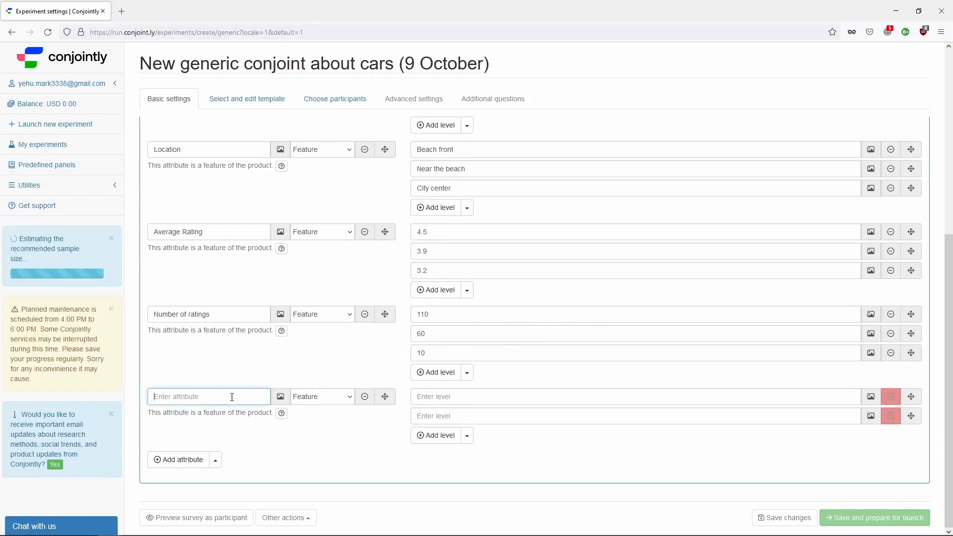
pyautogui.write('Rating distribution')
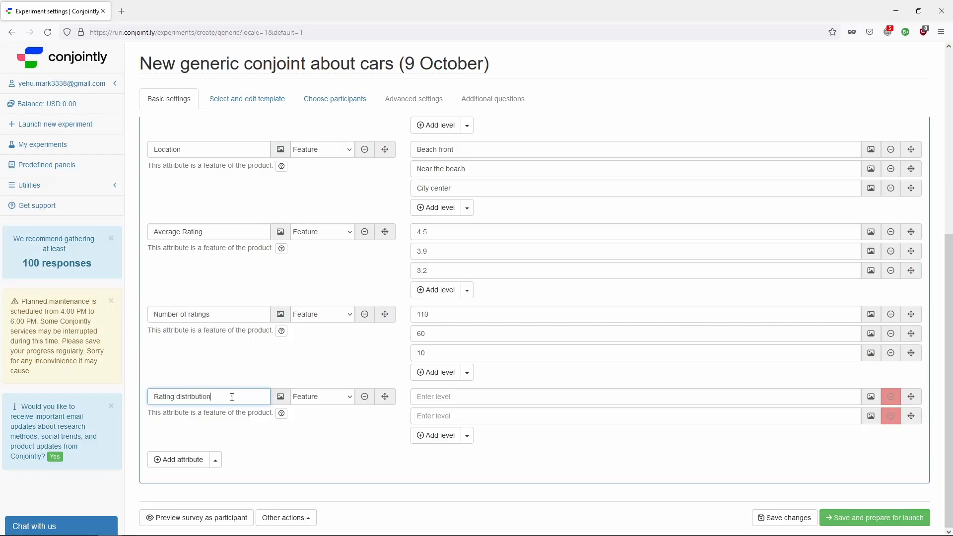
pyautogui.moveTo(483, 394)
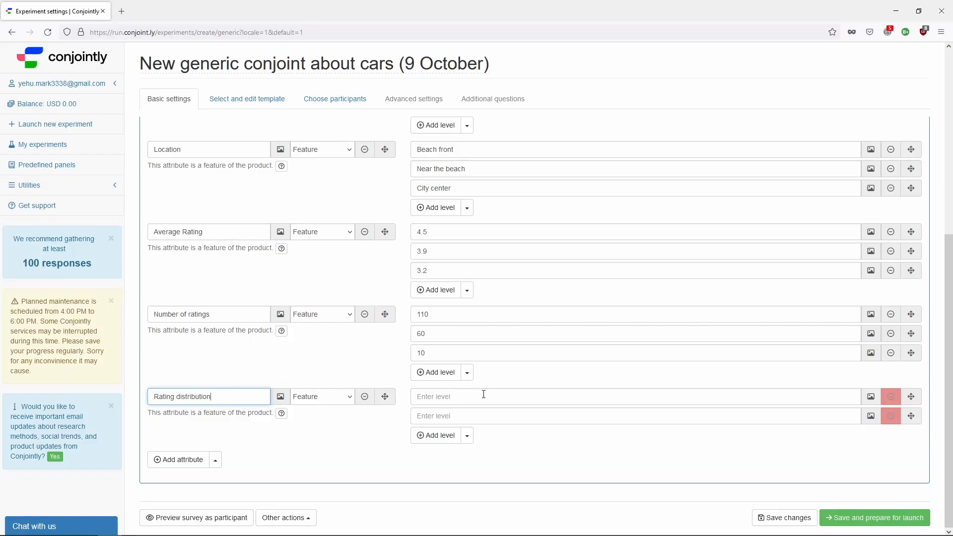
pyautogui.write('B')
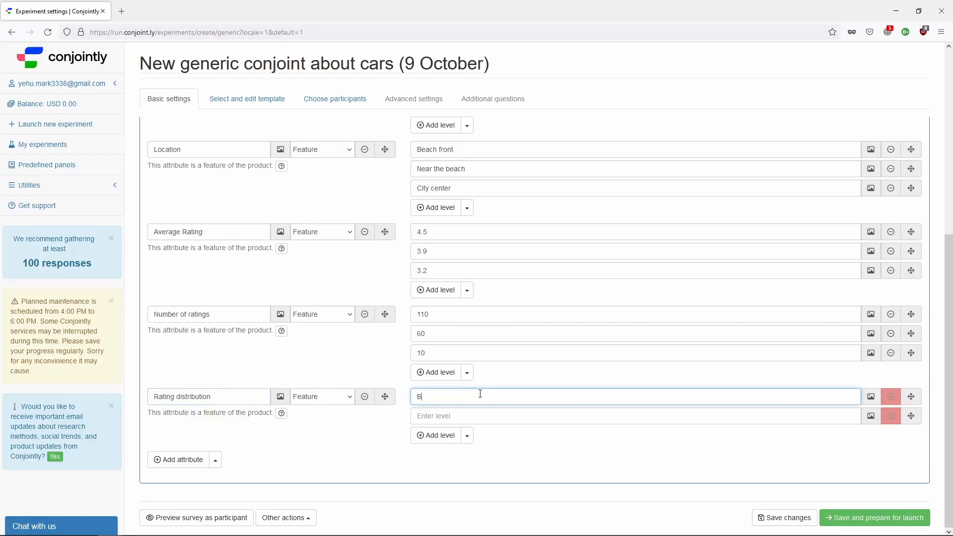
pyautogui.write('ell')
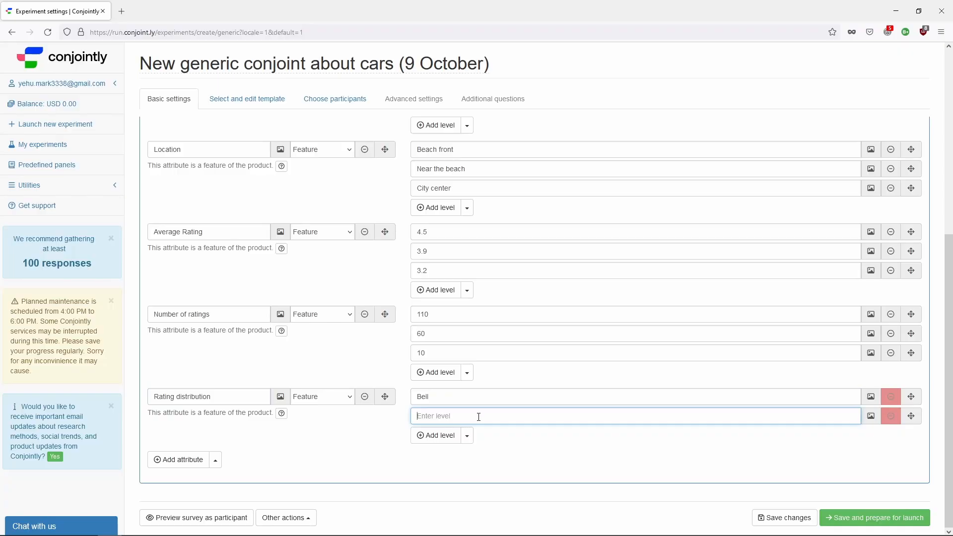
pyautogui.write('U')
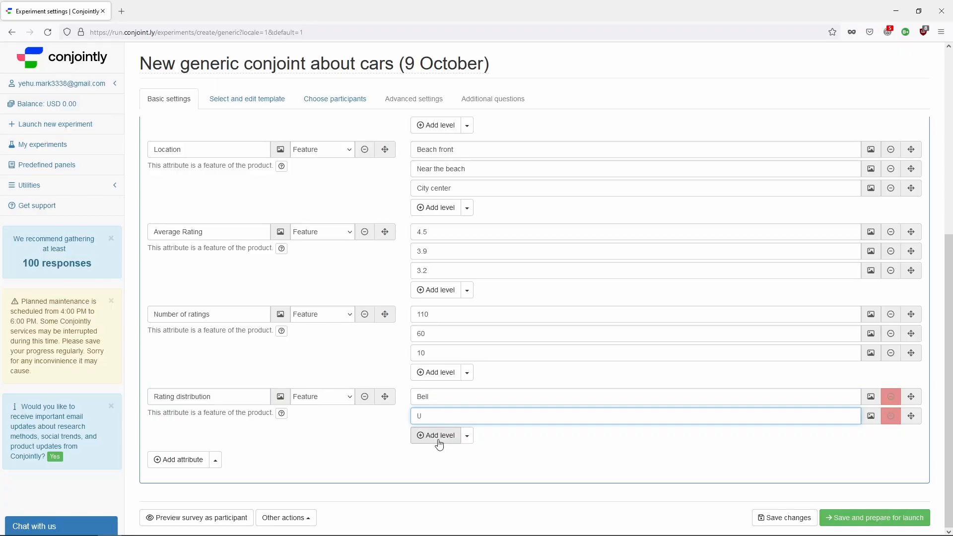
pyautogui.click(436, 435)
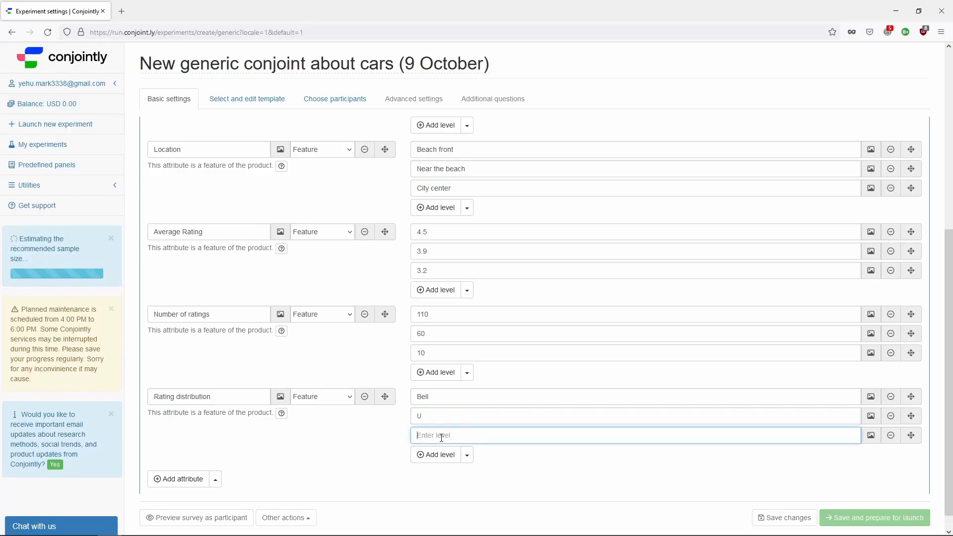
pyautogui.write('Fa')
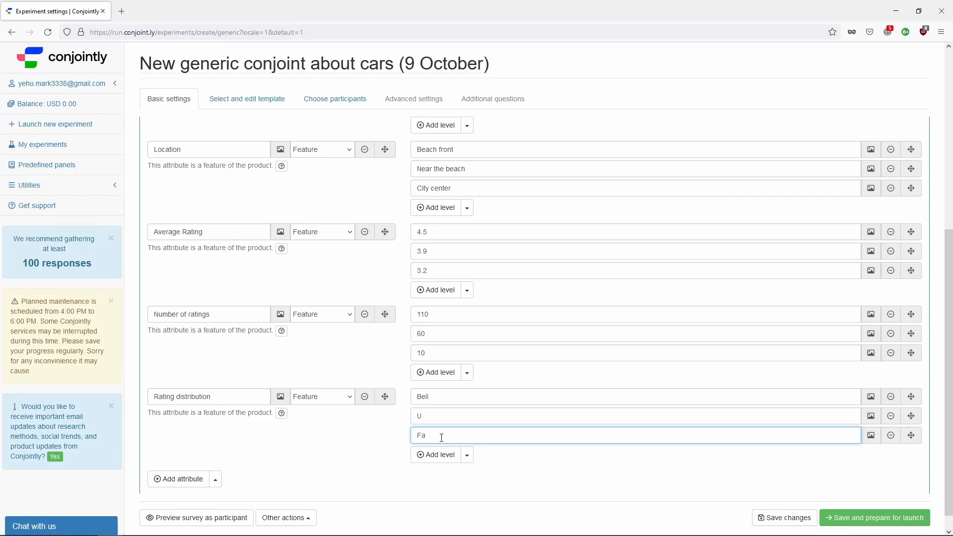
pyautogui.write('lat')
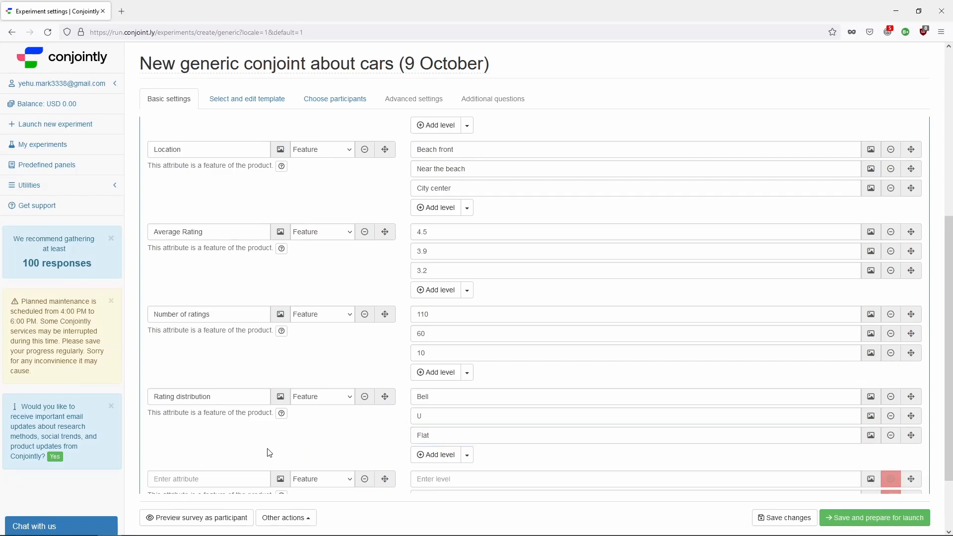
# - Add a price-type attribute named Price with levels $80, $120 and $160
pyautogui.click(321, 396)
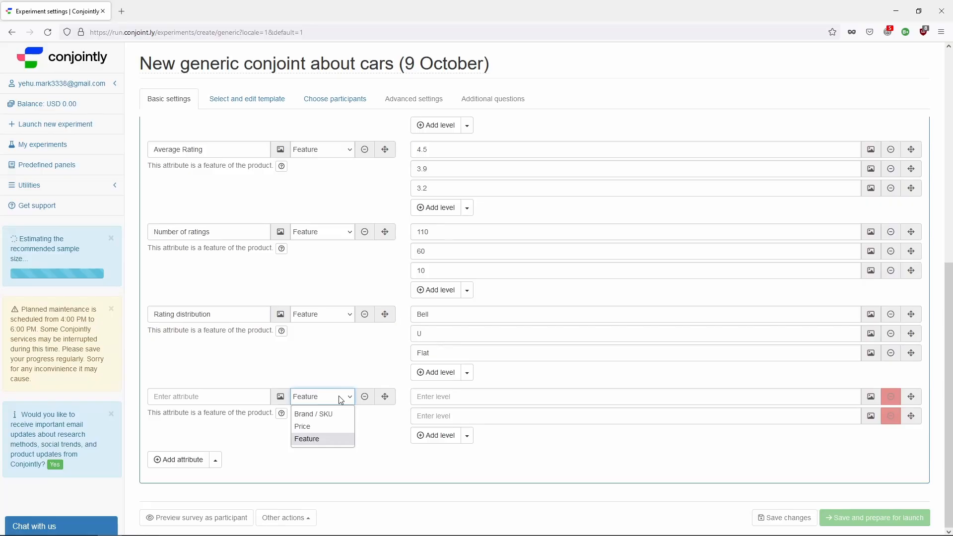
pyautogui.click(301, 426)
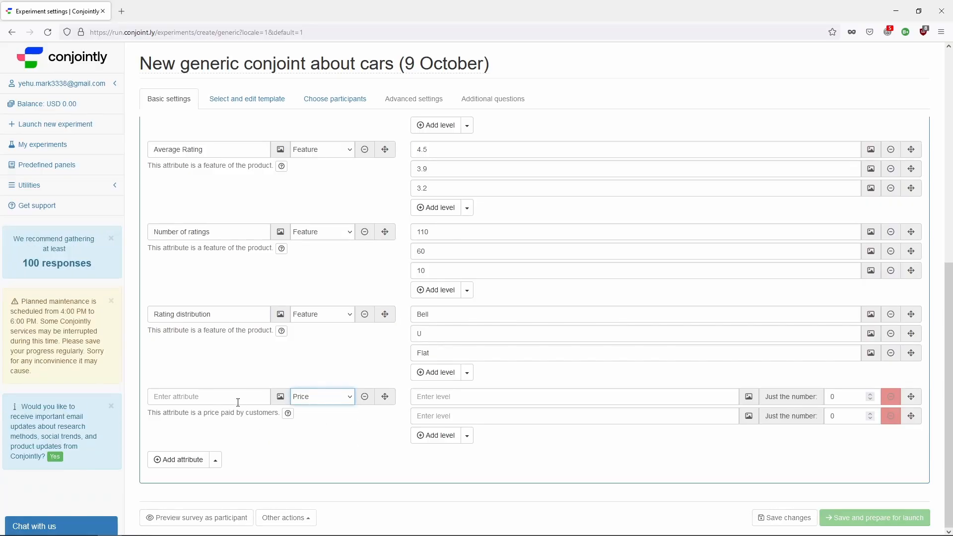
pyautogui.write('Price')
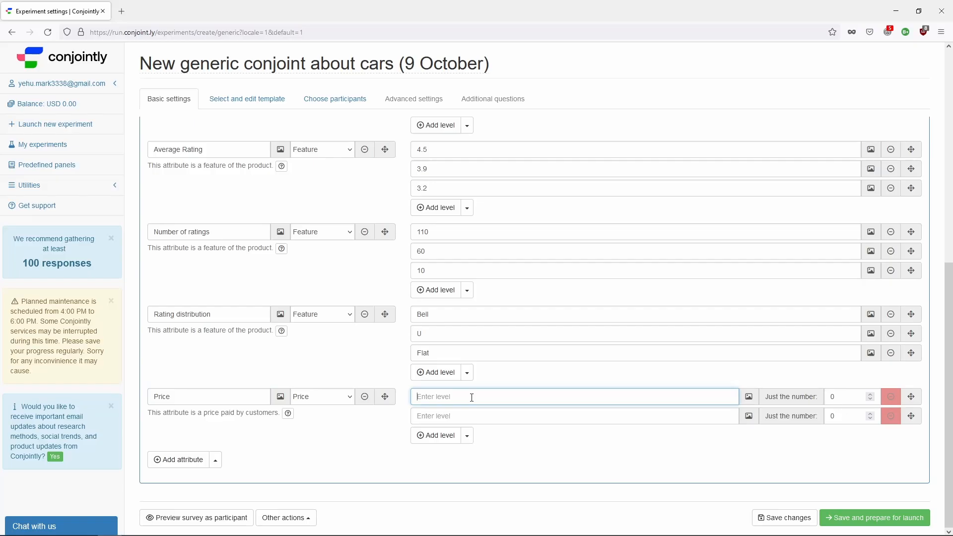
pyautogui.write('$')
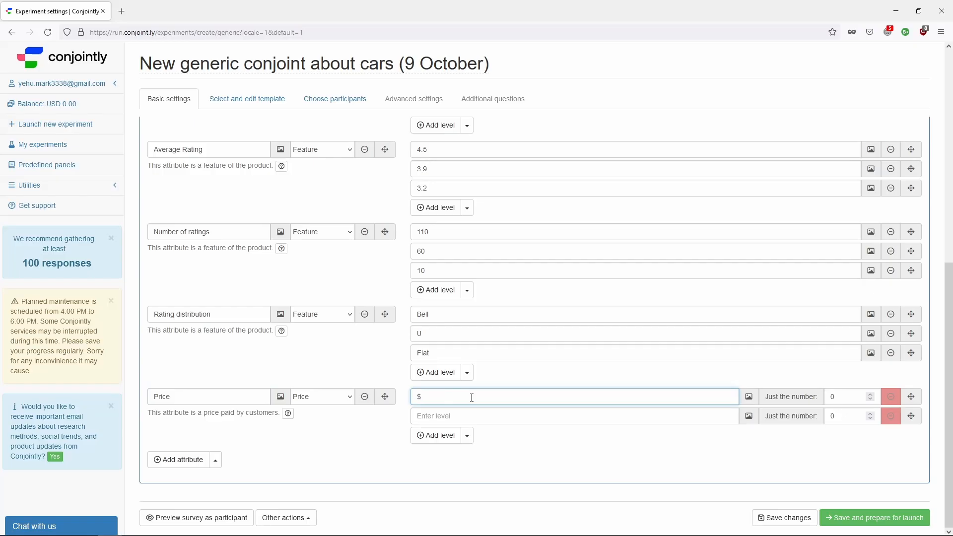
pyautogui.write('80')
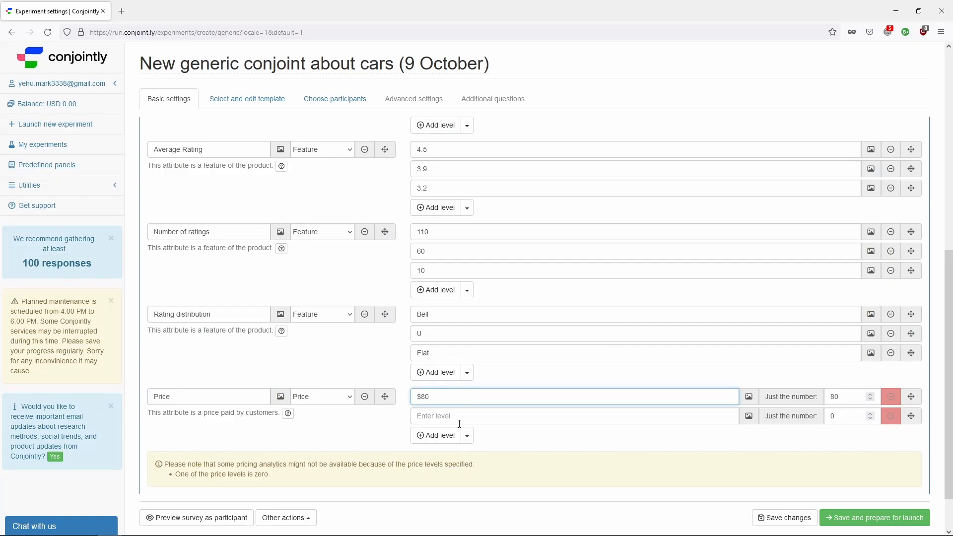
pyautogui.click(573, 416)
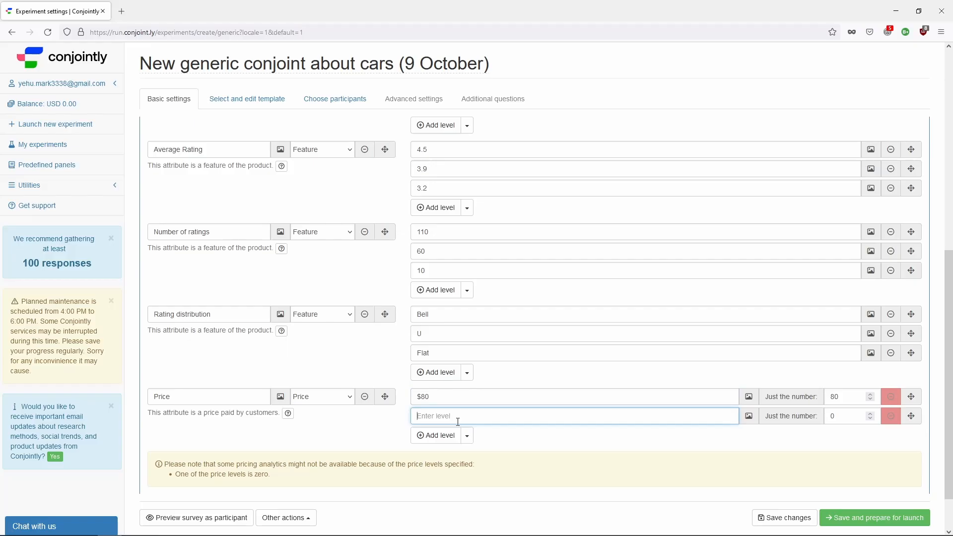
pyautogui.write('$120')
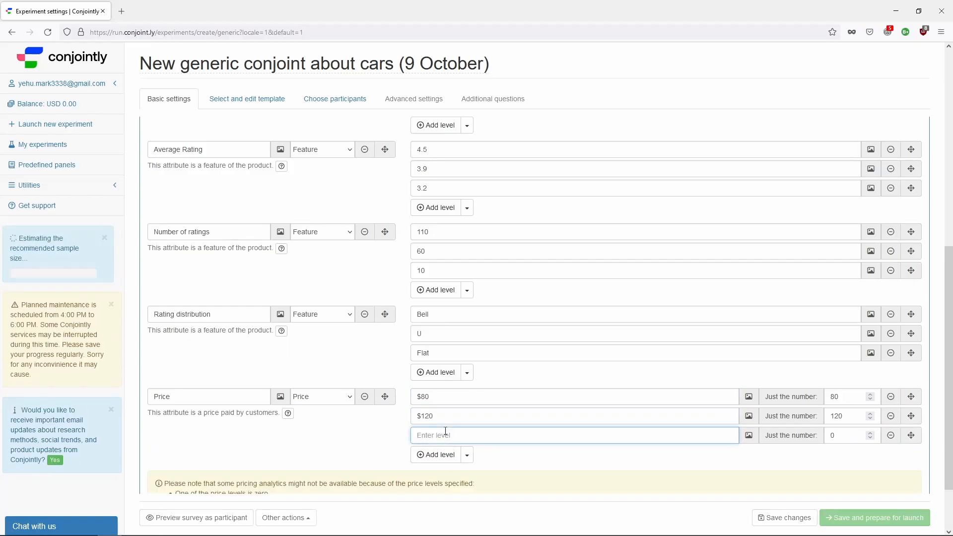
pyautogui.write('160')
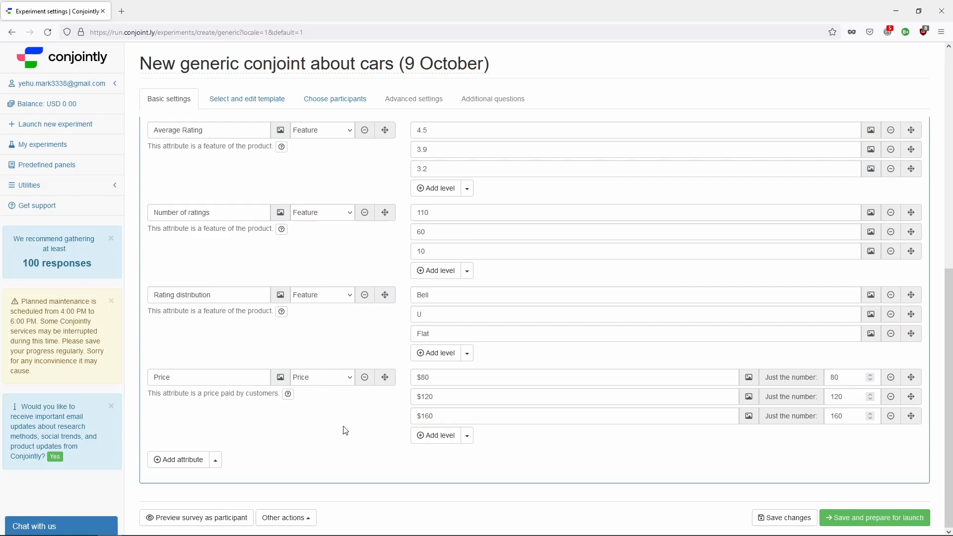
pyautogui.moveTo(44, 238)
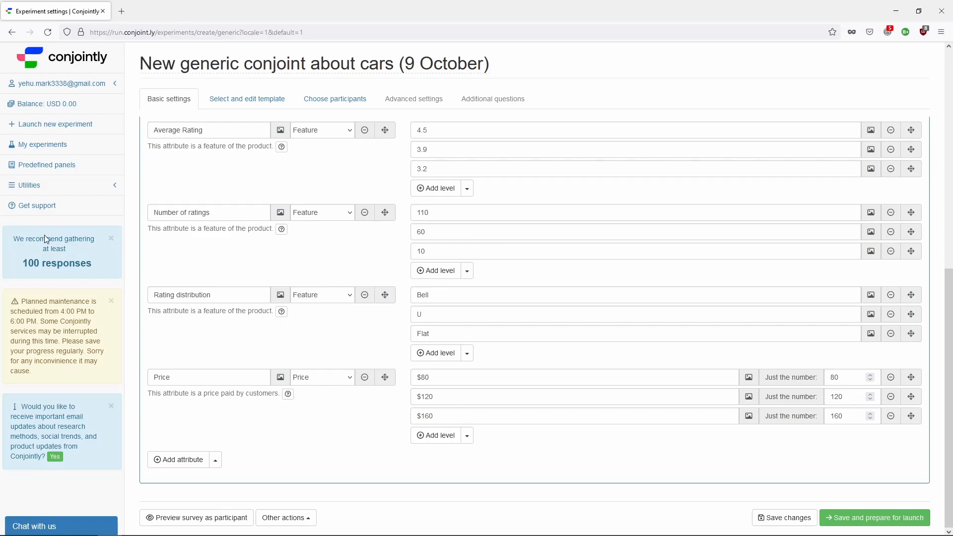
pyautogui.moveTo(56, 274)
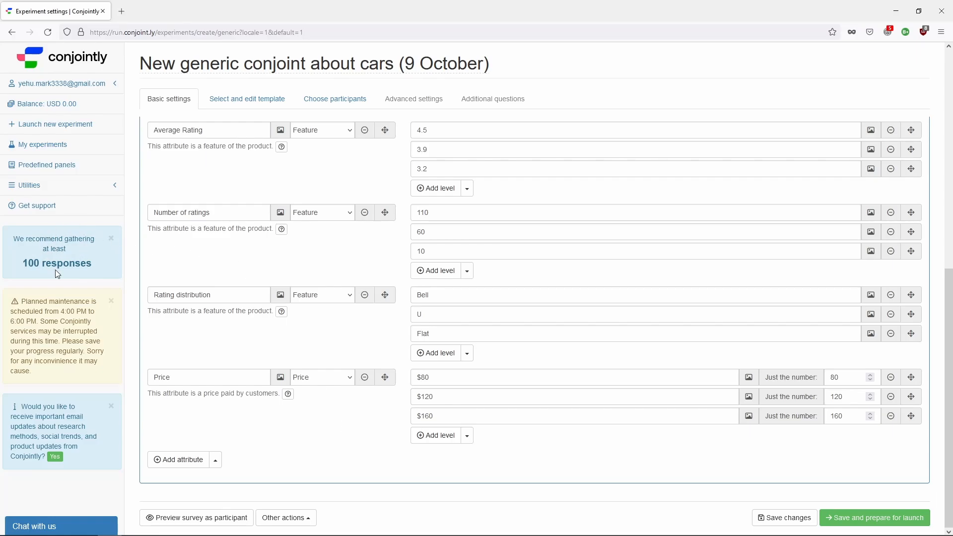
pyautogui.moveTo(365, 424)
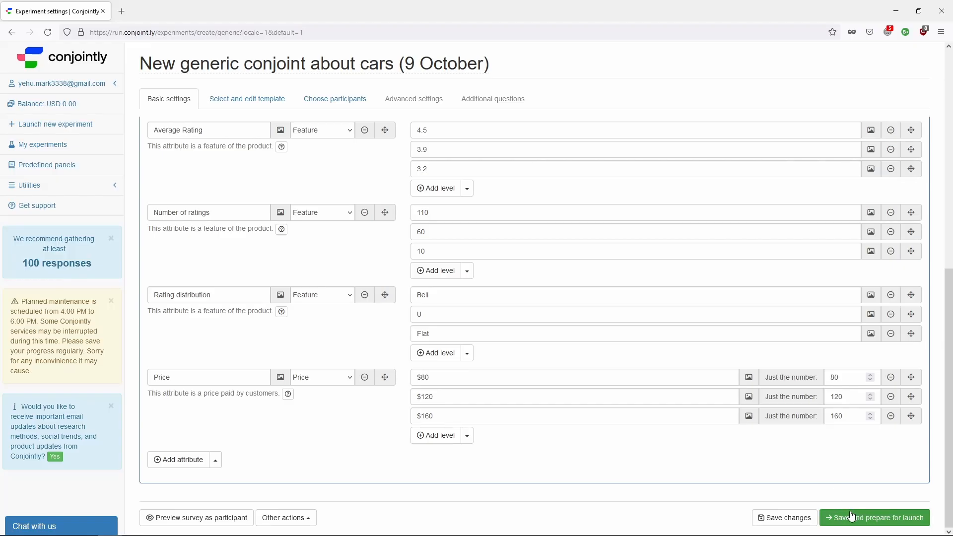
# - Save for launch, drop the Annual Corporate Subscription, and launch the experiment
pyautogui.click(874, 517)
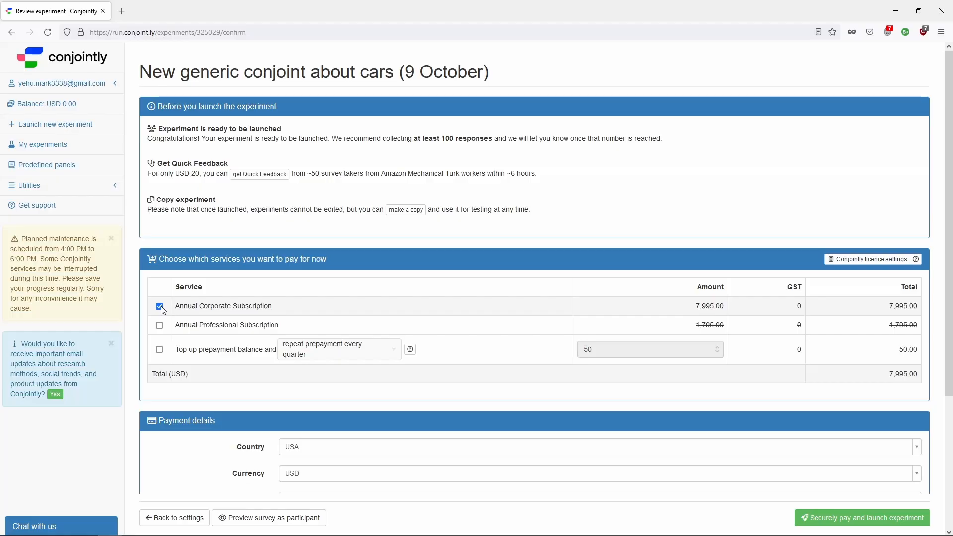
pyautogui.click(160, 306)
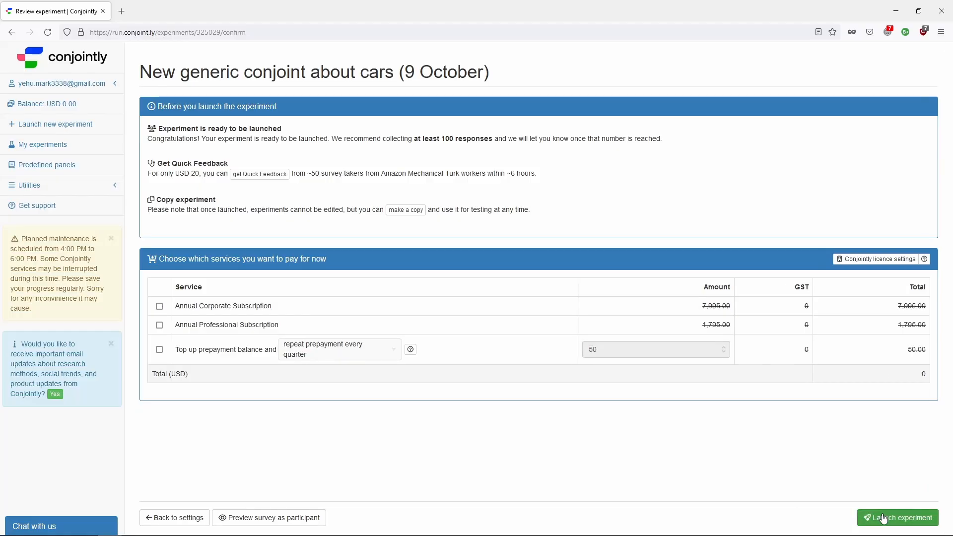
pyautogui.click(175, 517)
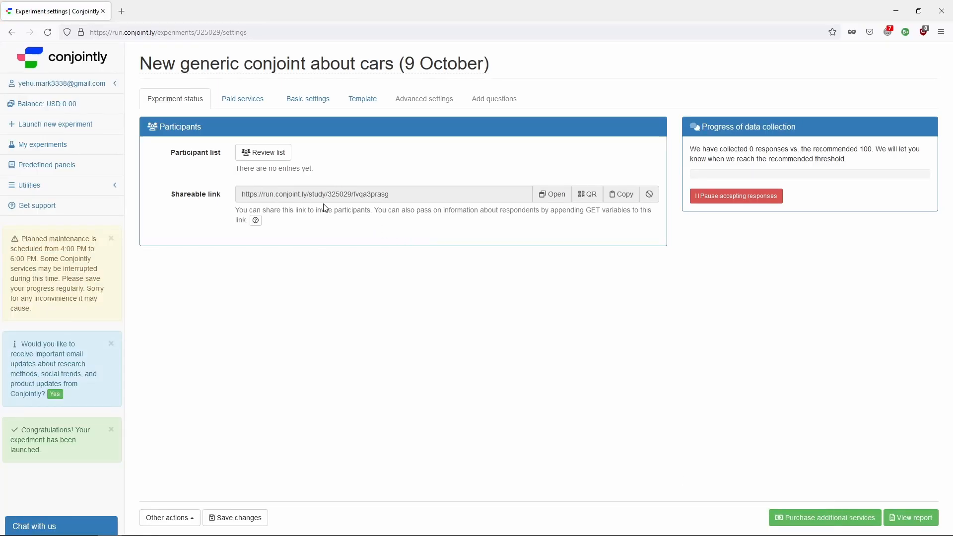
pyautogui.moveTo(551, 194)
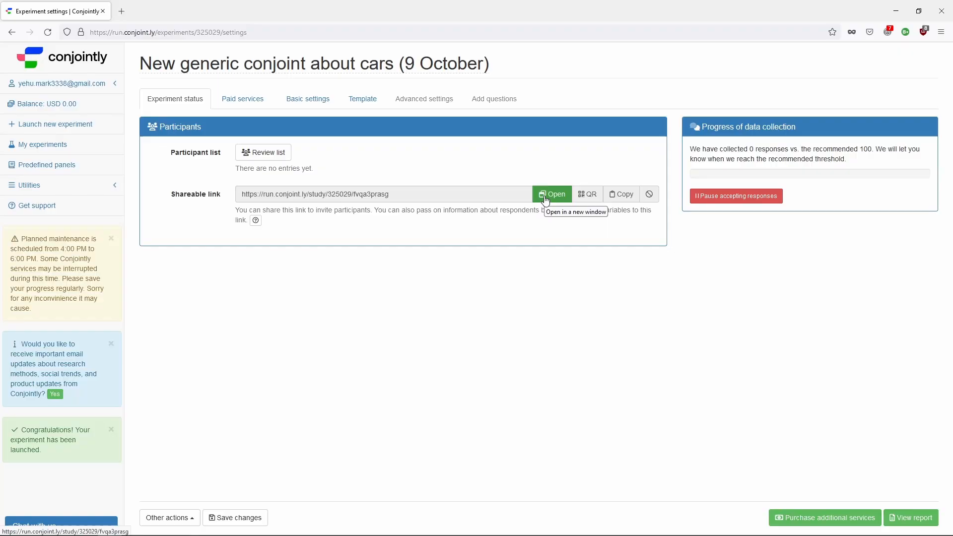
pyautogui.moveTo(621, 193)
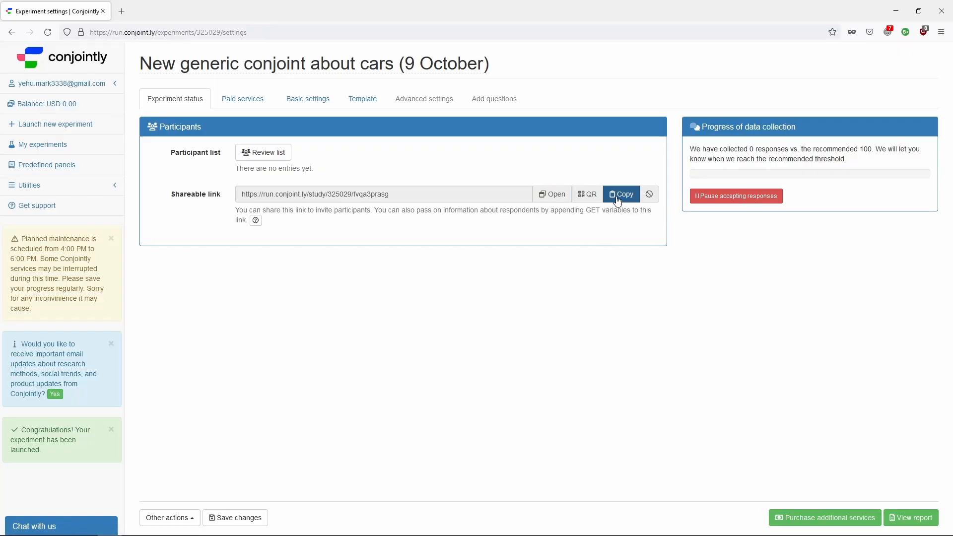
# - Copy the shareable study link from the Experiment status page
pyautogui.click(620, 193)
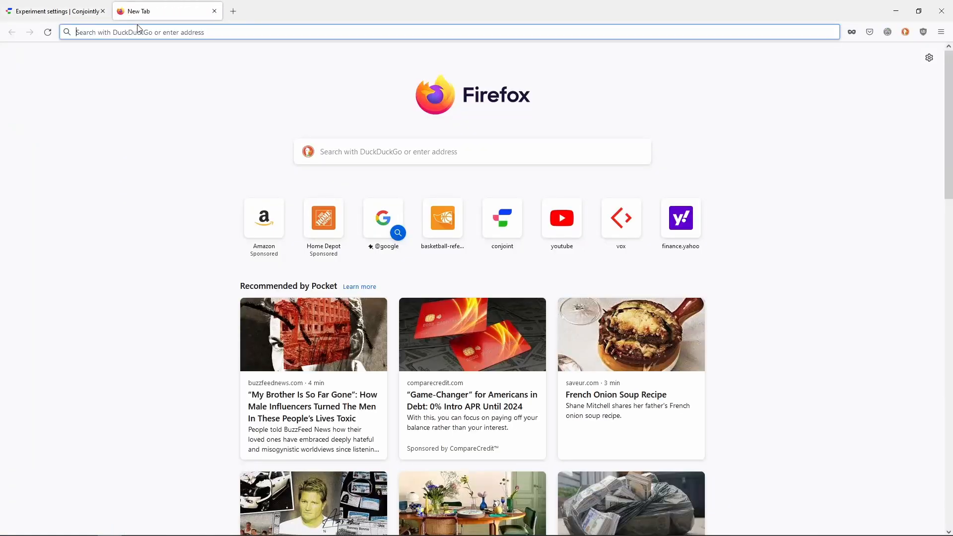
# - Paste the copied study link into the address bar to reach the survey welcome page
pyautogui.rightClick(140, 31)
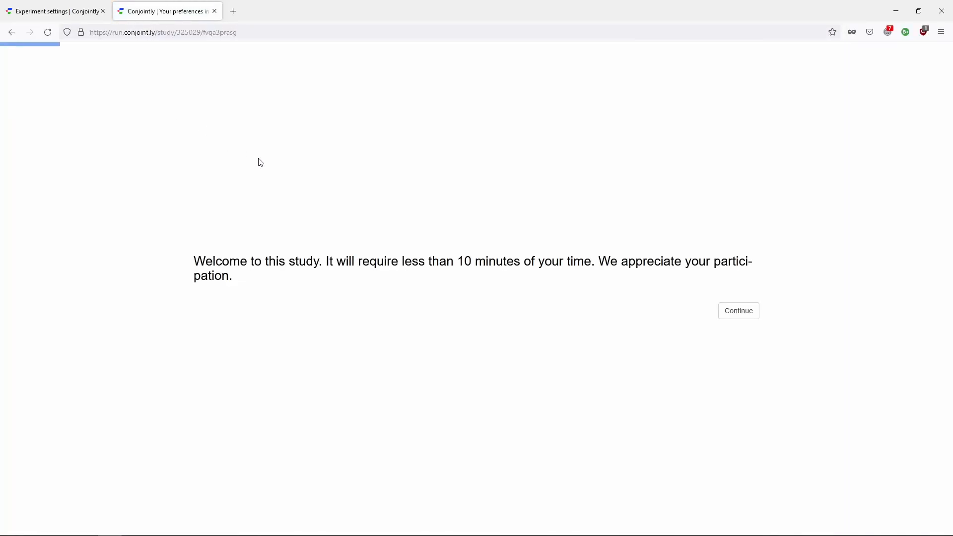
pyautogui.moveTo(419, 185)
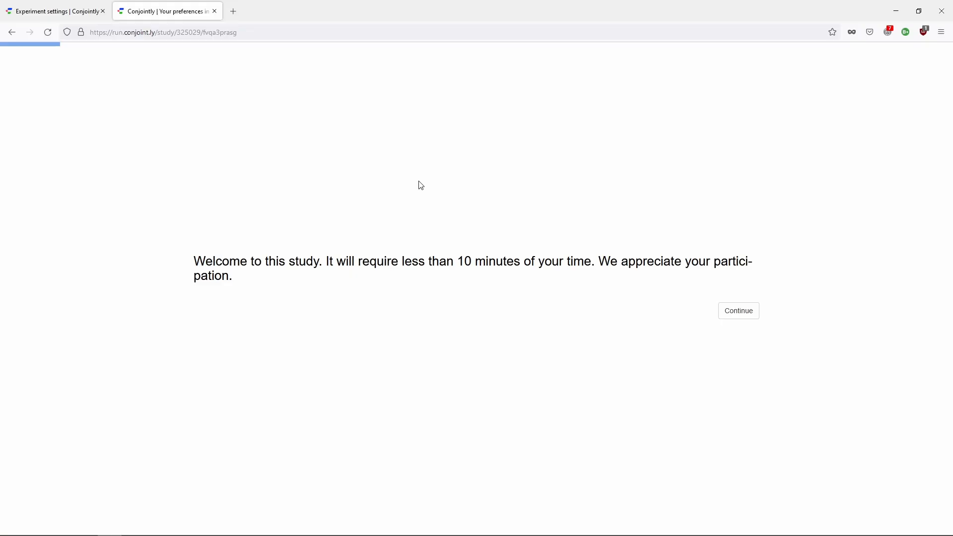
# - Move past the welcome page and answer hotel questions: first option, None of the above, third option
pyautogui.click(737, 310)
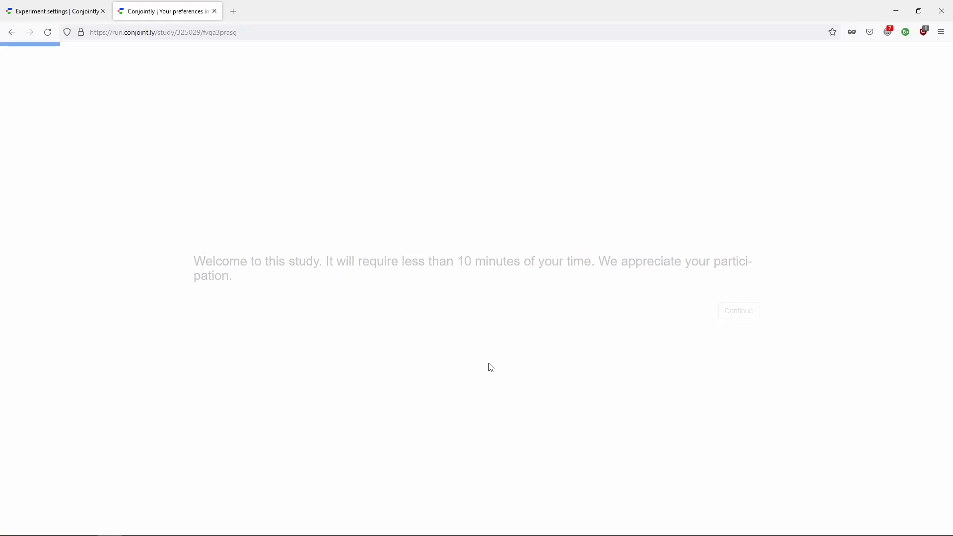
pyautogui.click(738, 311)
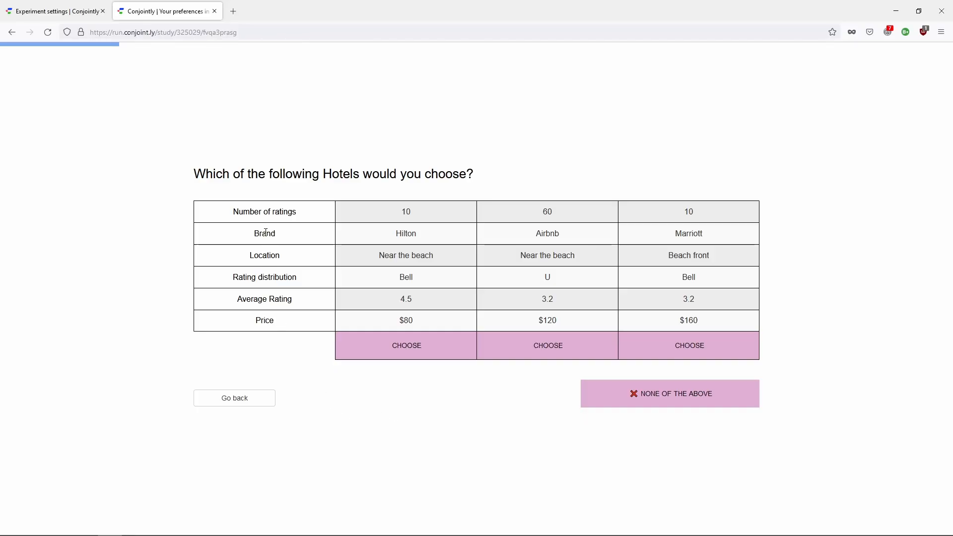
pyautogui.moveTo(264, 251)
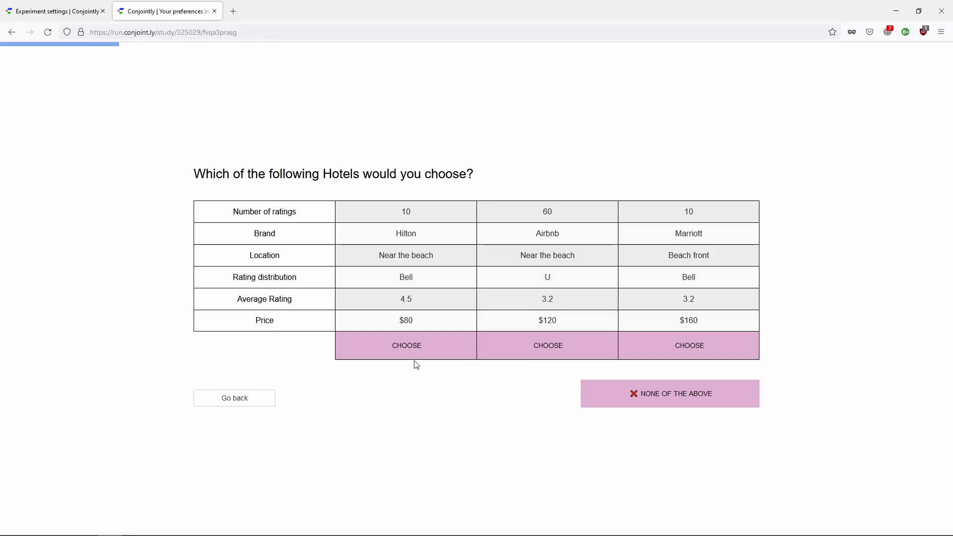
pyautogui.click(405, 345)
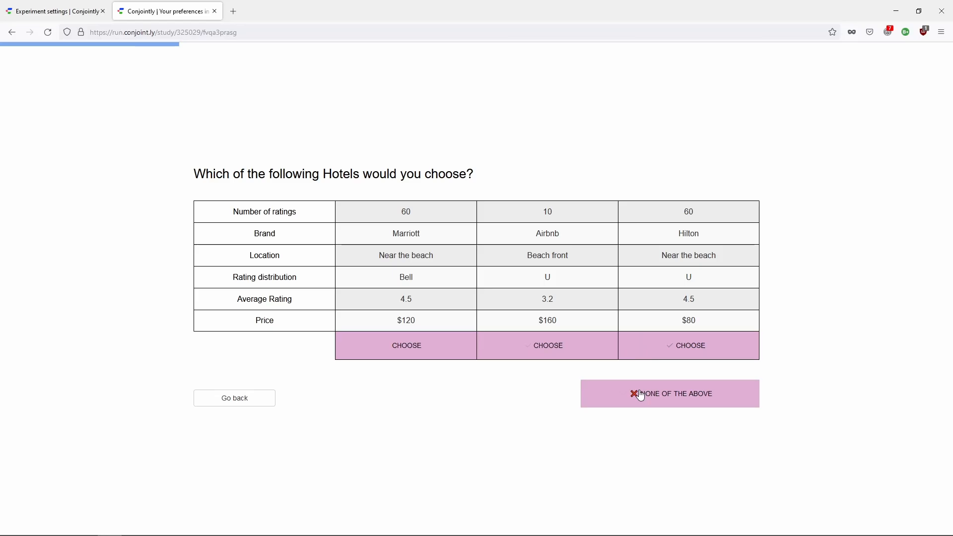
pyautogui.click(669, 393)
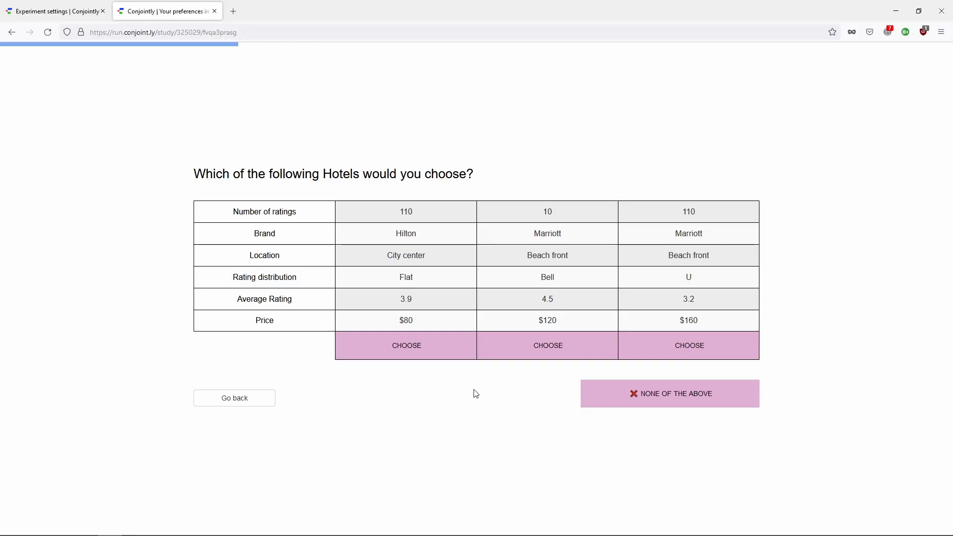
pyautogui.moveTo(474, 391)
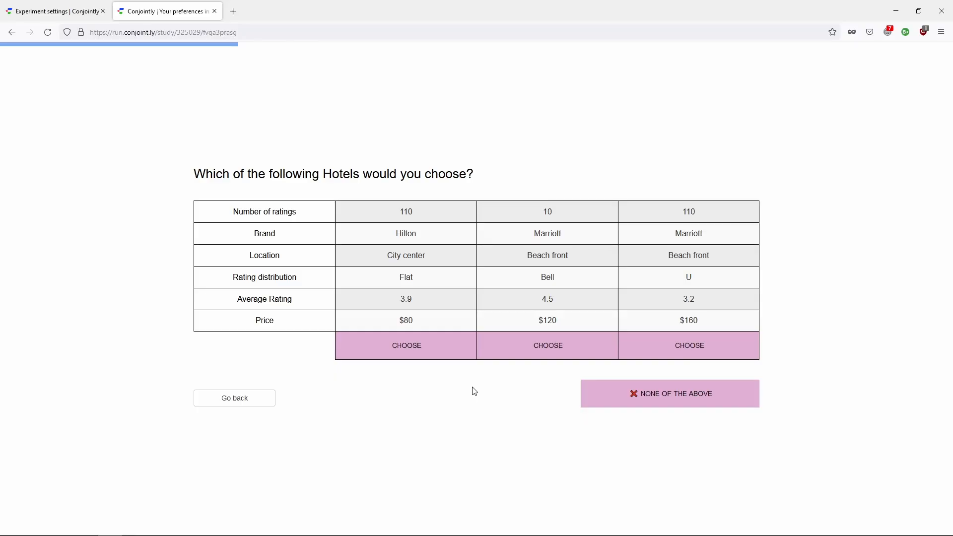
pyautogui.click(688, 345)
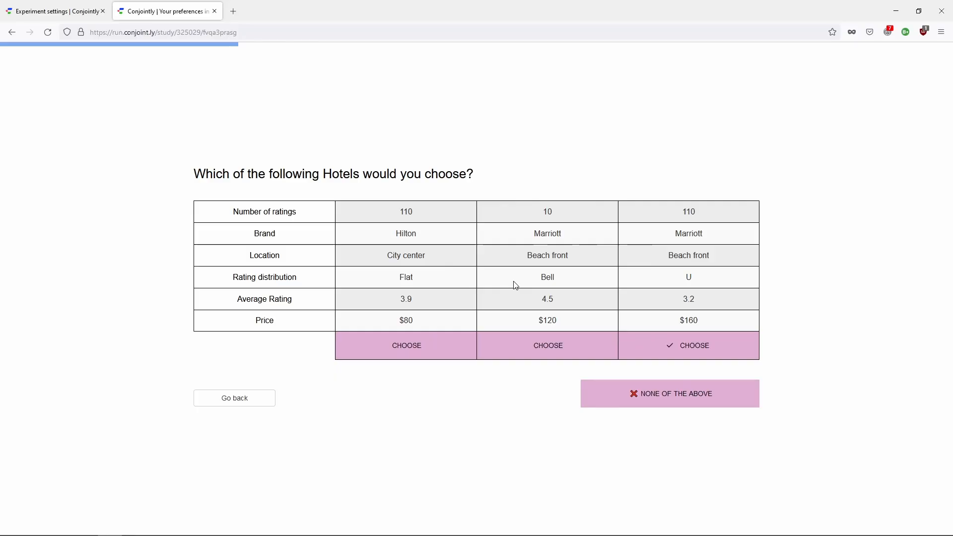
# - Return to the Conjointly settings page and show the My experiments list
pyautogui.click(55, 11)
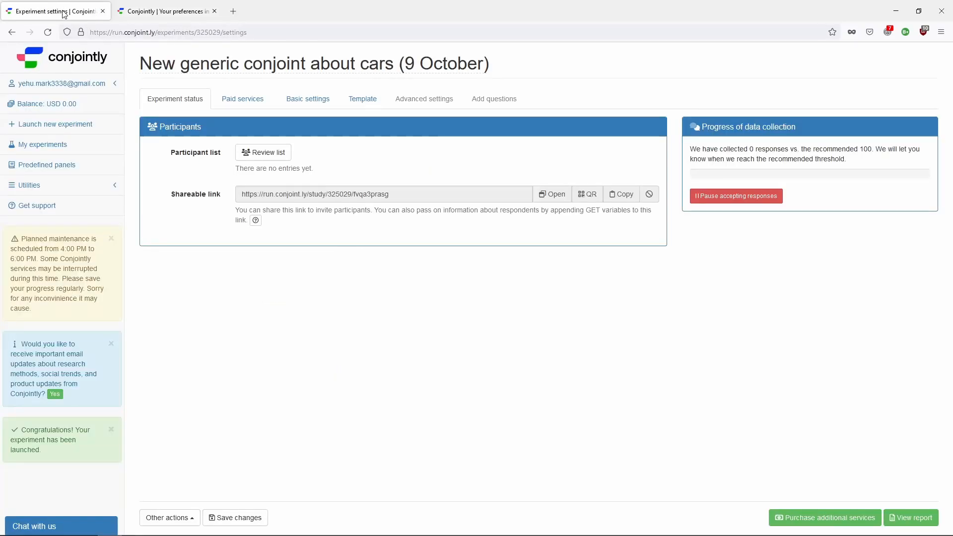
pyautogui.moveTo(323, 378)
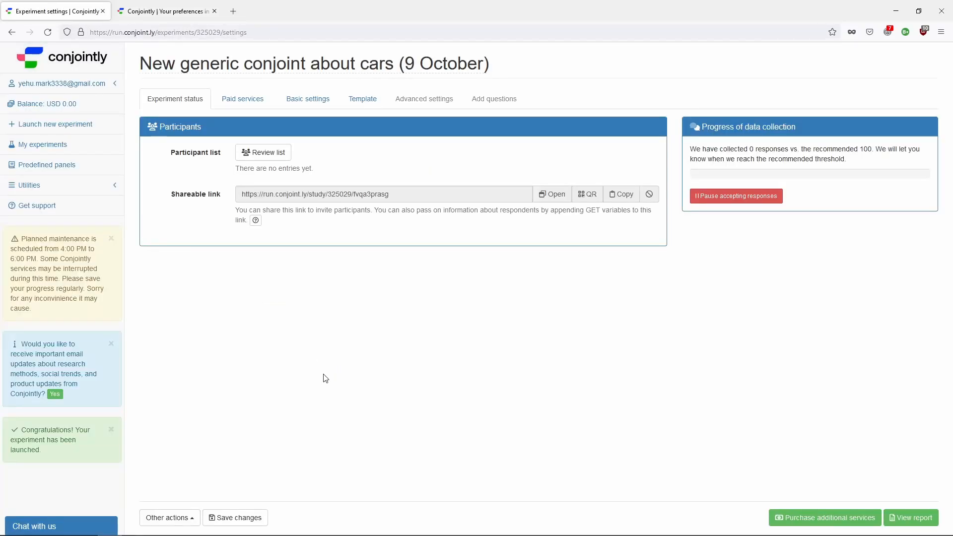
pyautogui.moveTo(43, 144)
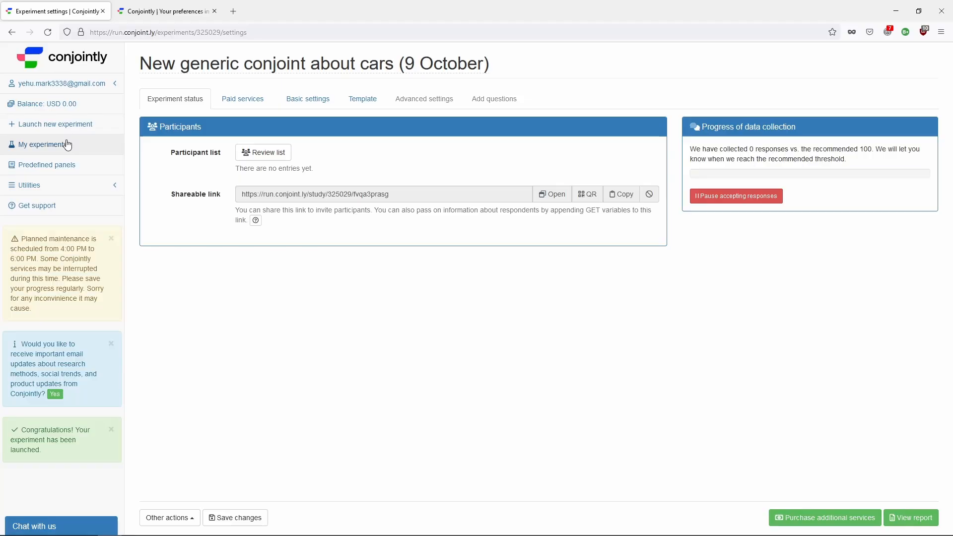
pyautogui.click(43, 144)
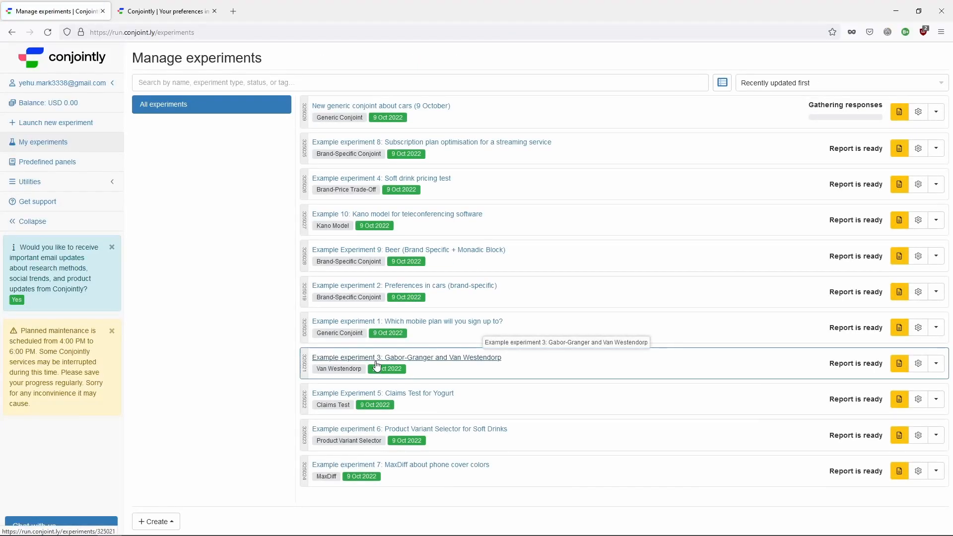
pyautogui.moveTo(424, 100)
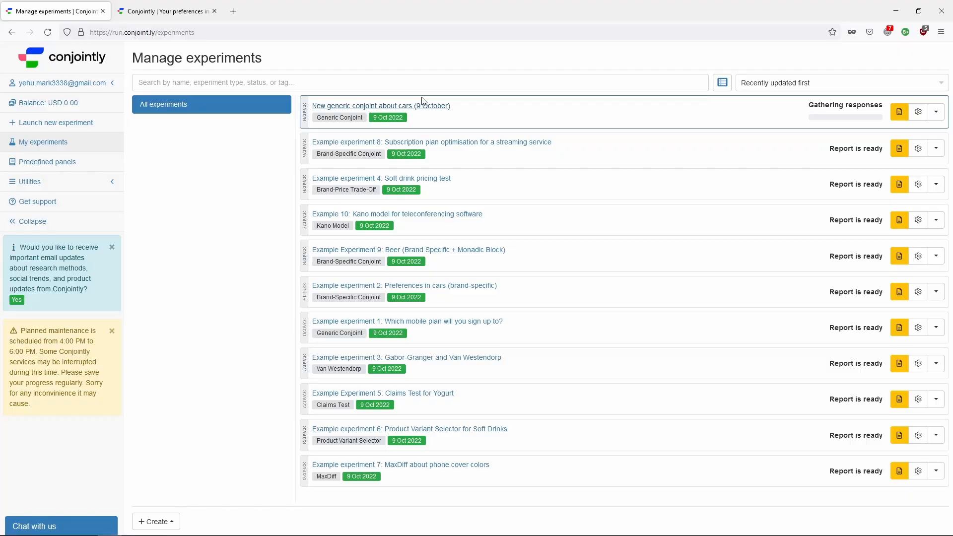
pyautogui.moveTo(523, 126)
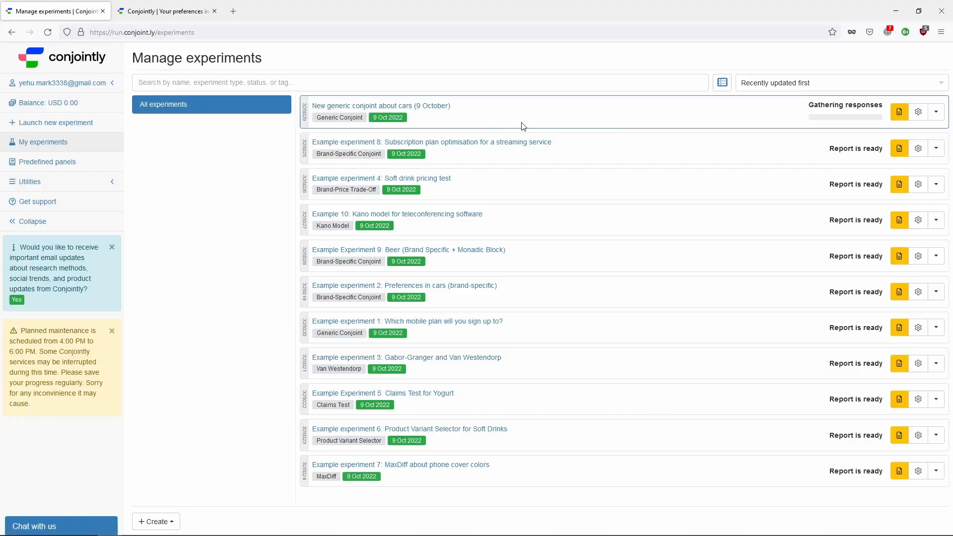
pyautogui.moveTo(637, 120)
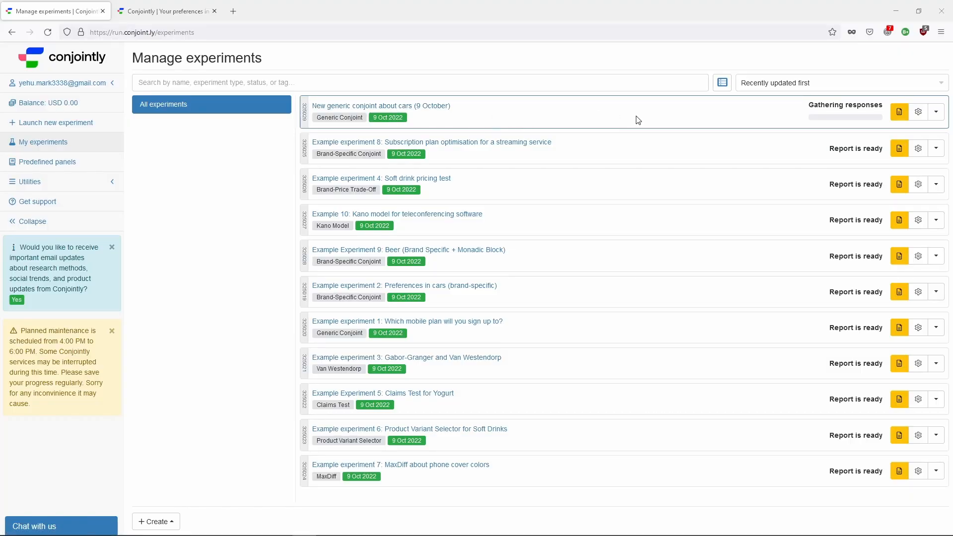